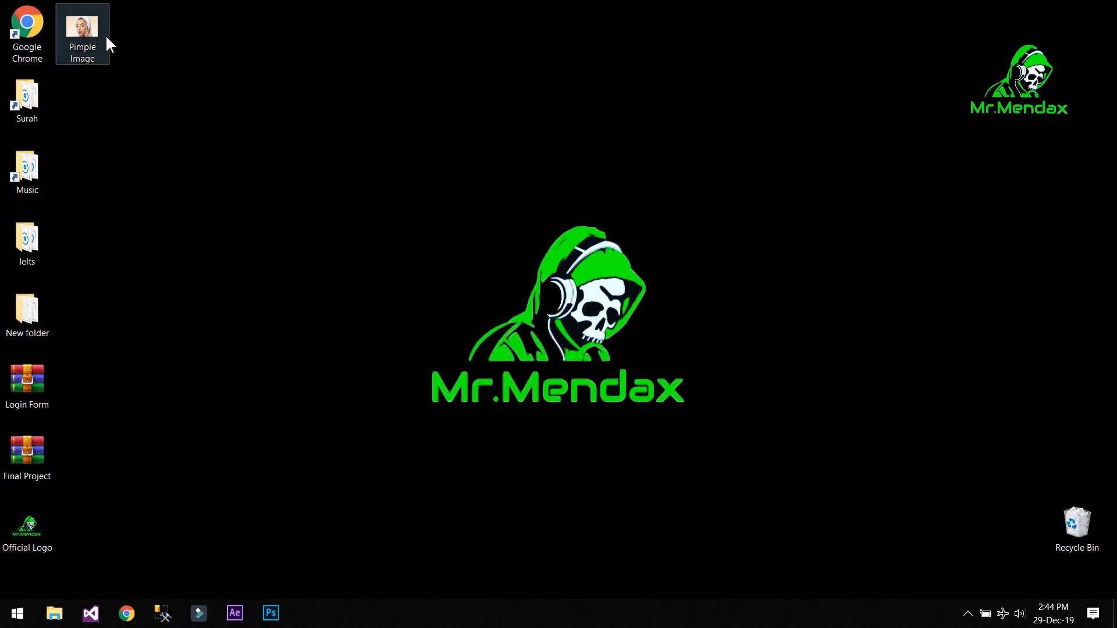
# Preview the Pimple Image photo from the desktop and close the preview
pyautogui.doubleClick(81, 28)
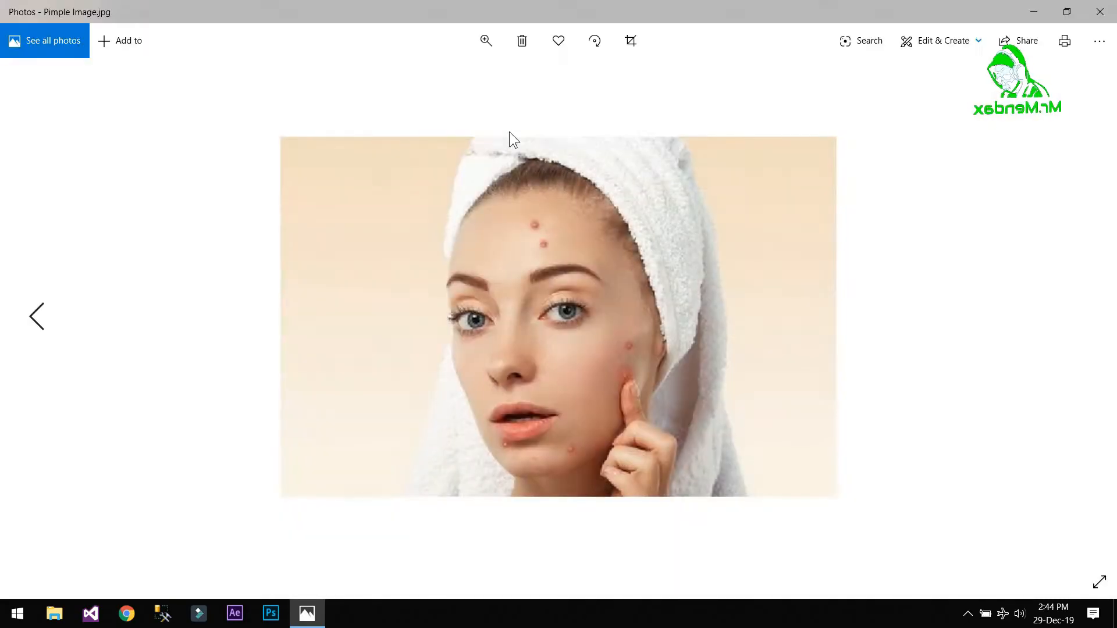
pyautogui.click(485, 41)
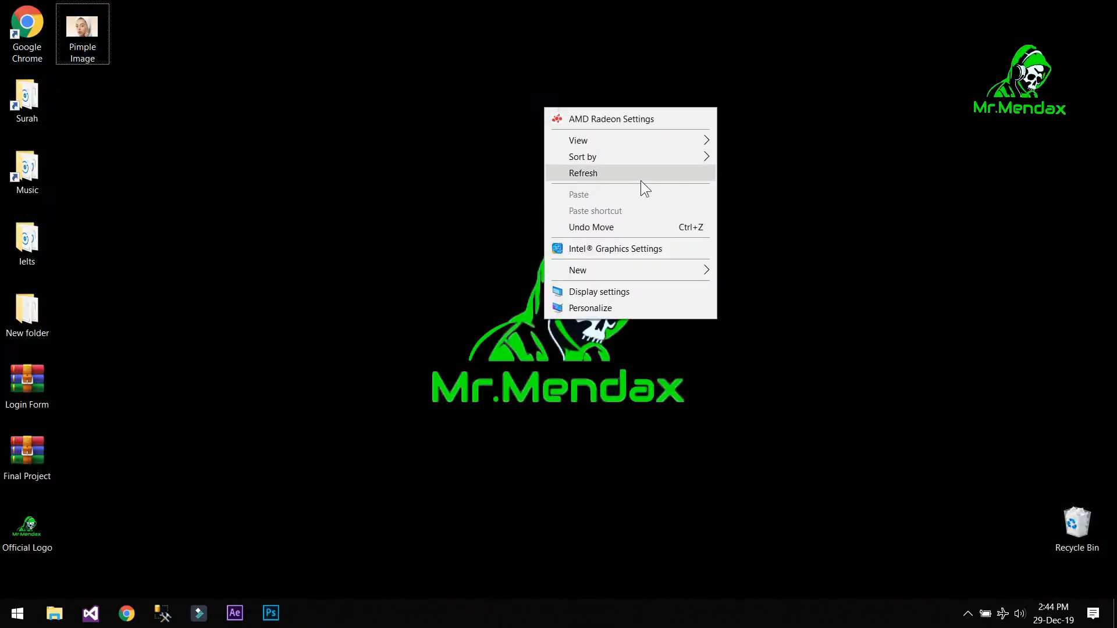
pyautogui.click(583, 172)
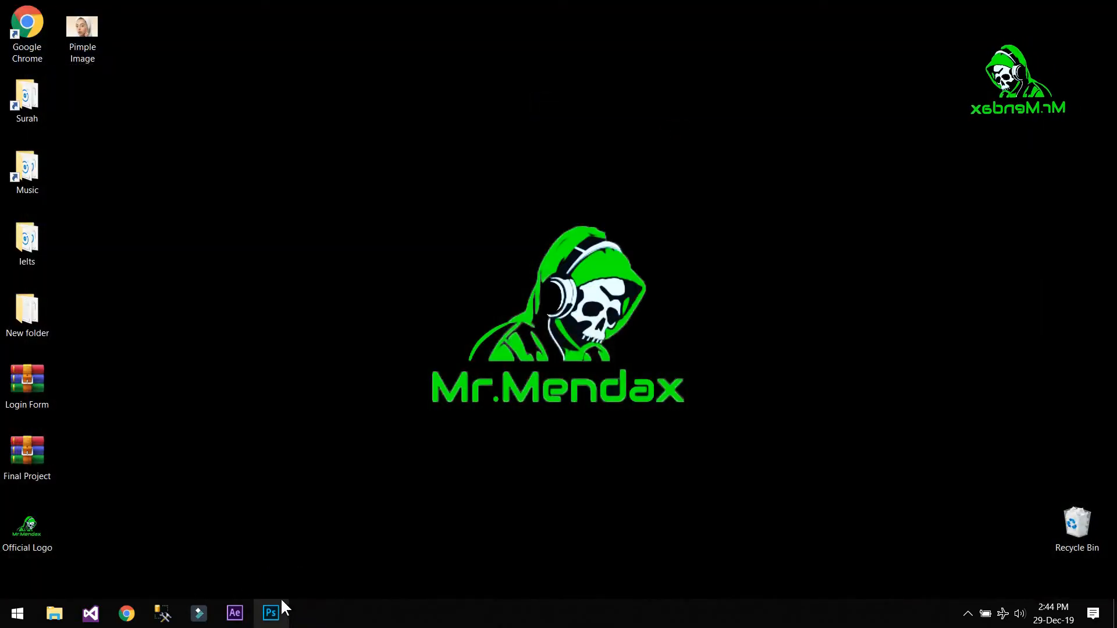
# Launch Photoshop and bring up the File menu
pyautogui.click(270, 614)
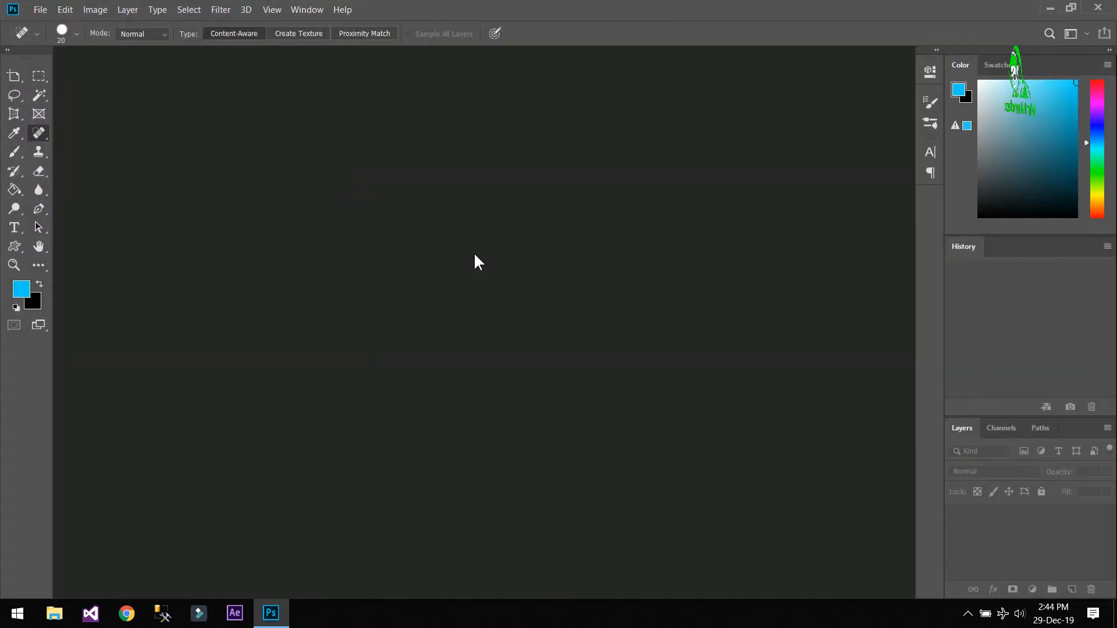
pyautogui.moveTo(394, 186)
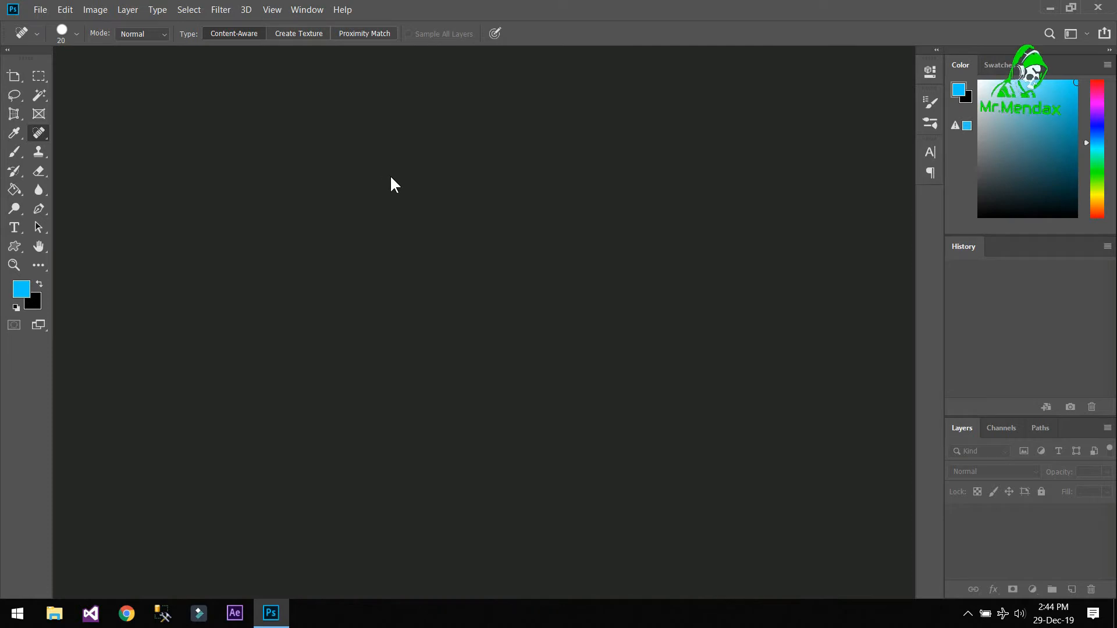
pyautogui.click(39, 9)
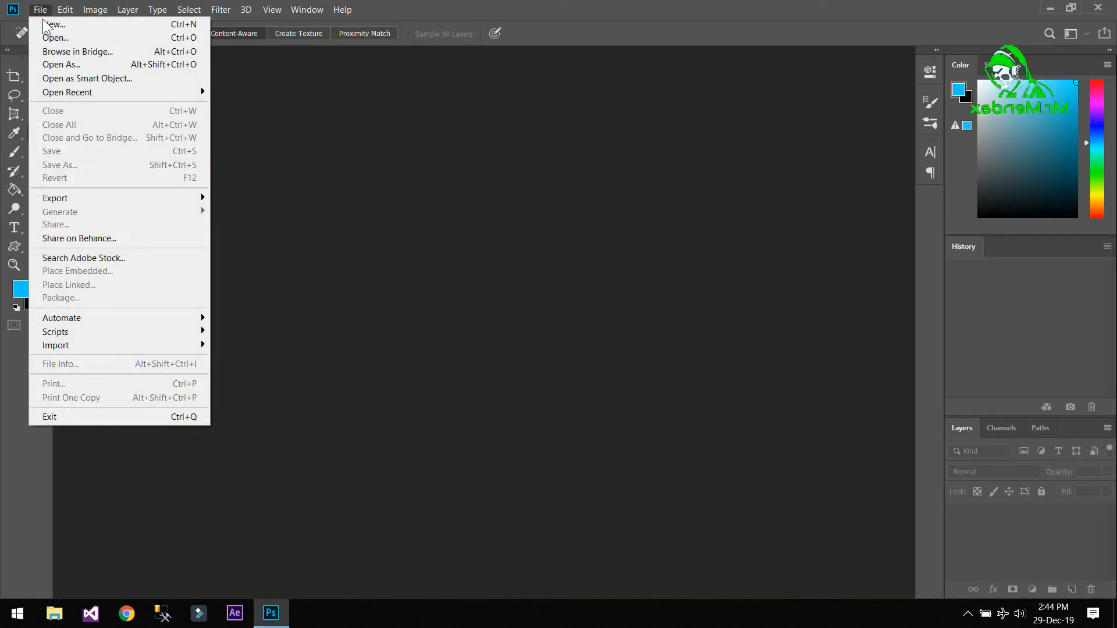
pyautogui.moveTo(54, 25)
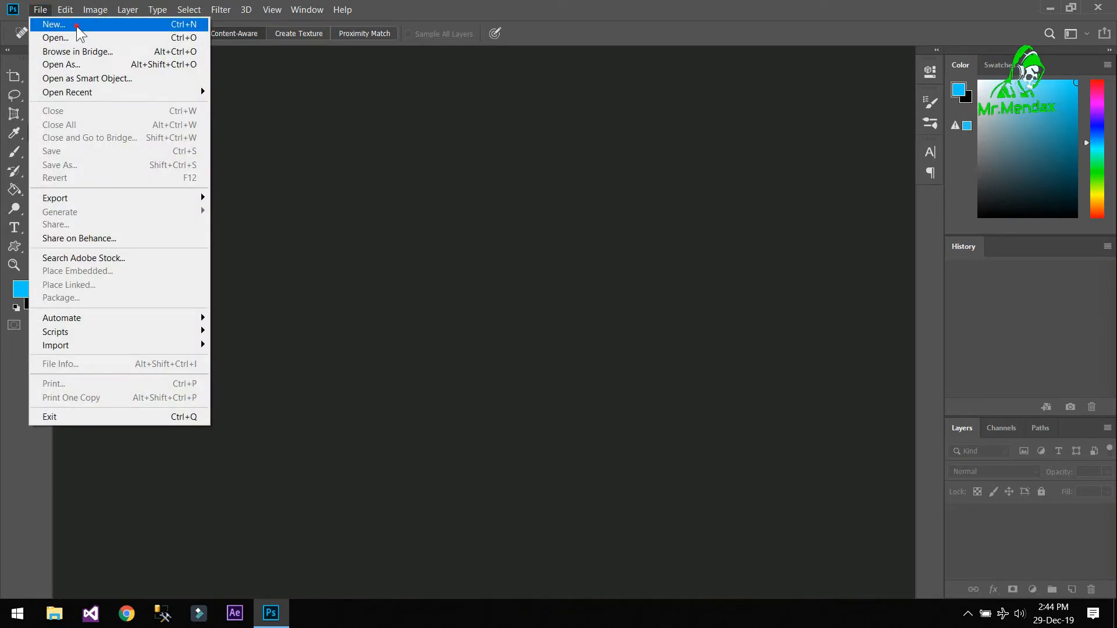
# Create a new 750 × 600 pixel RGB Color document named Untitled-1
pyautogui.click(54, 23)
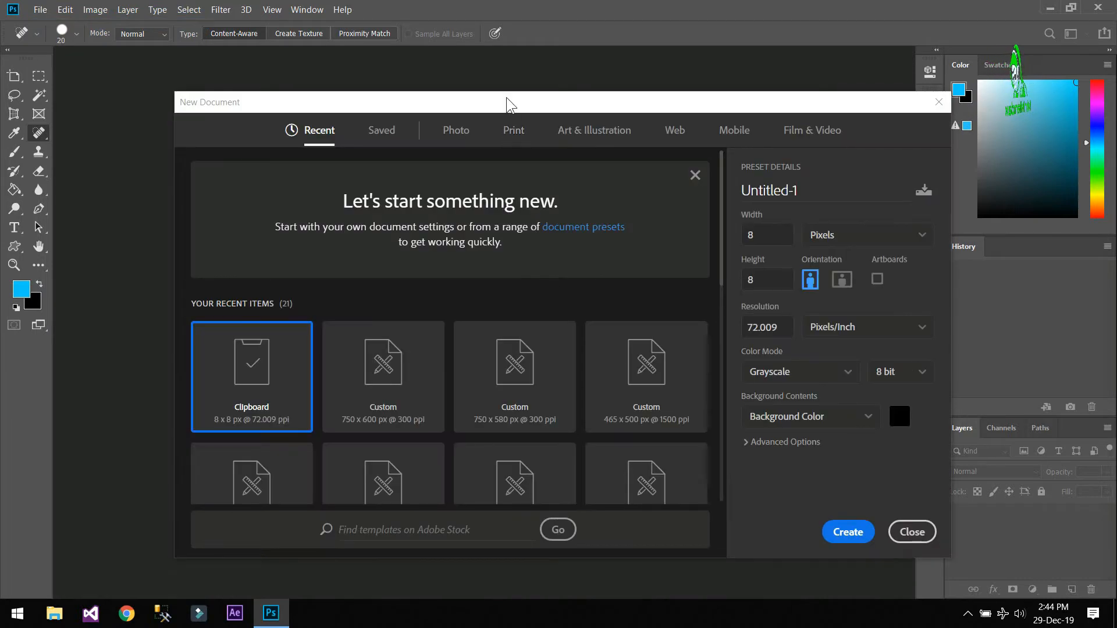
pyautogui.moveTo(378, 282)
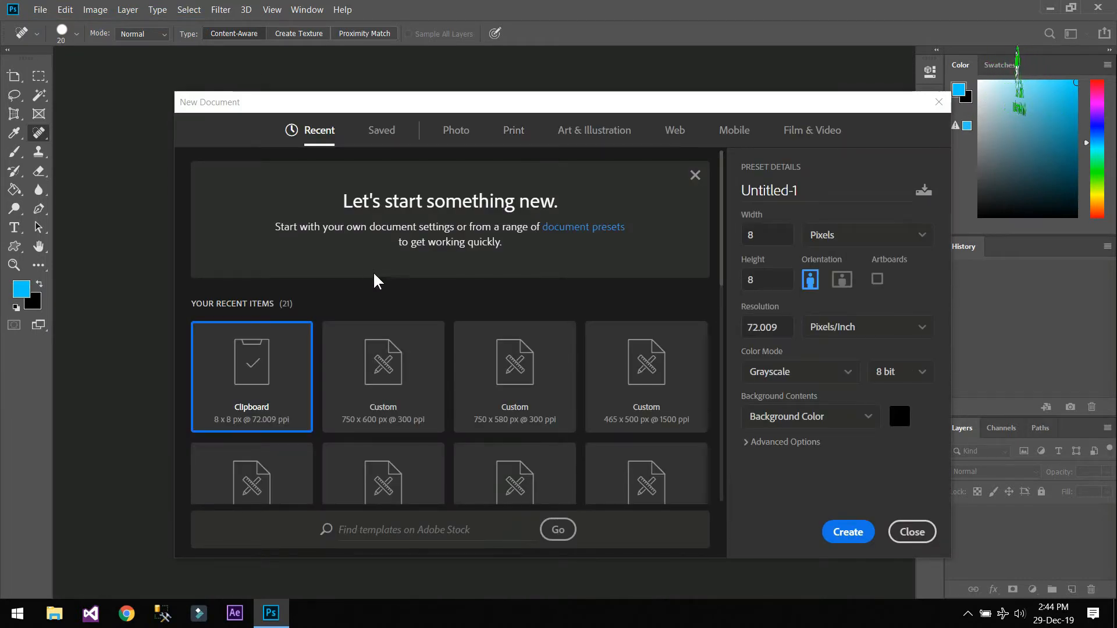
pyautogui.press('ctrl+n')
pyautogui.write('7')
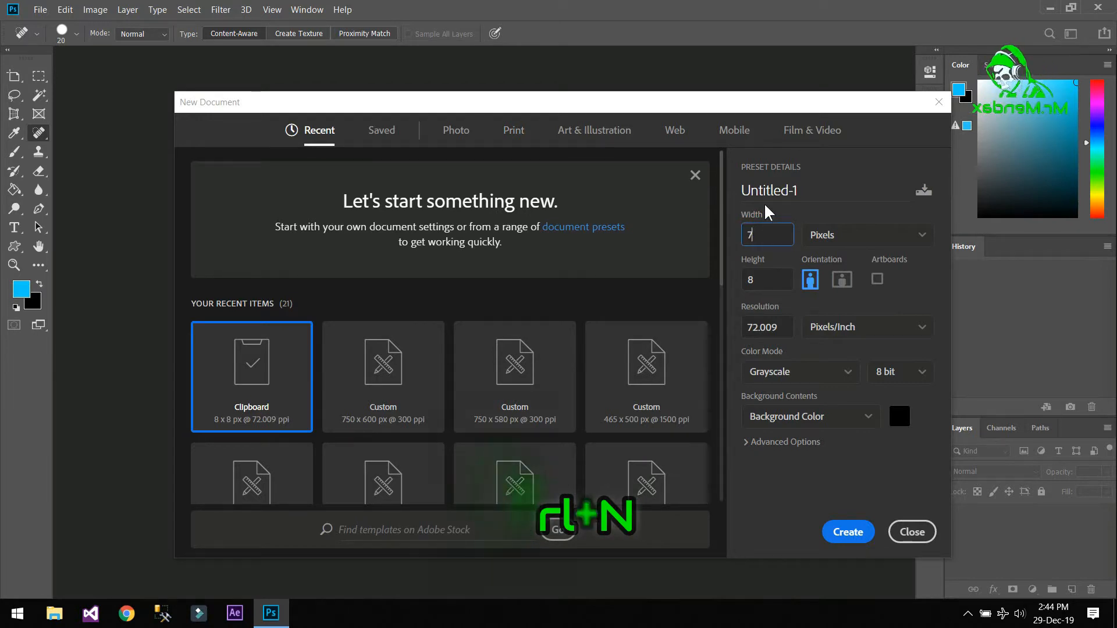
pyautogui.write('50')
pyautogui.click(767, 279)
pyautogui.write('600')
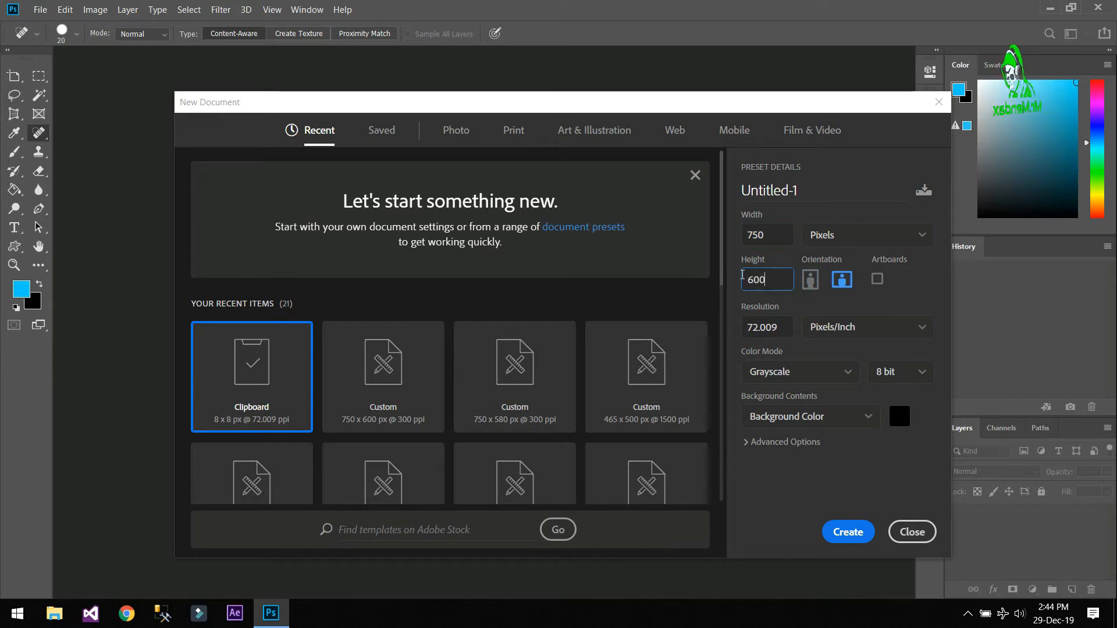
pyautogui.click(799, 371)
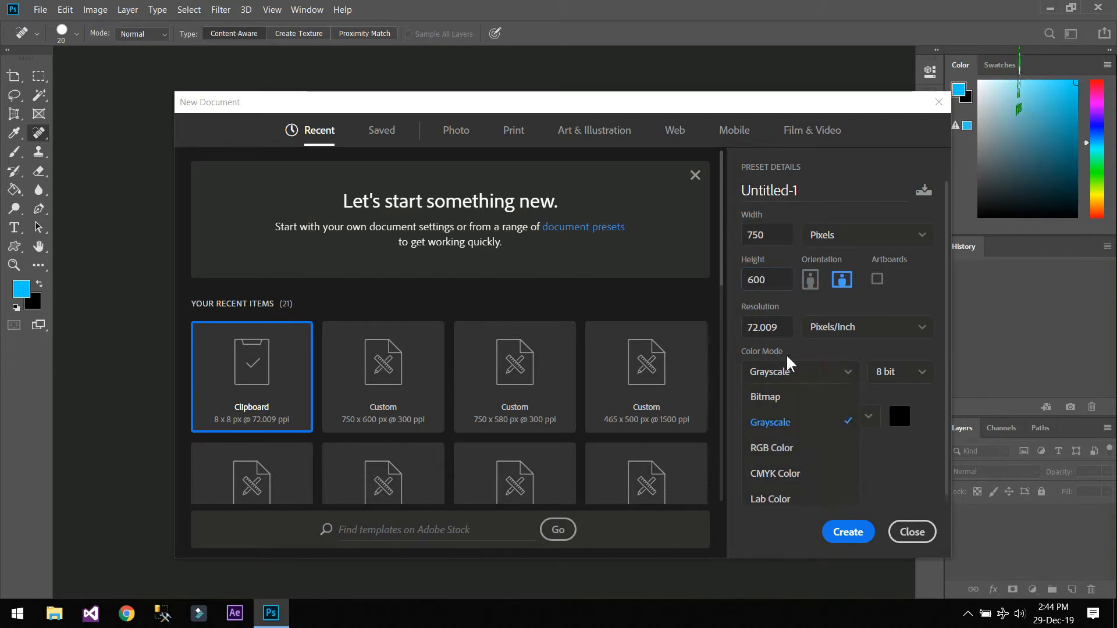
pyautogui.click(772, 447)
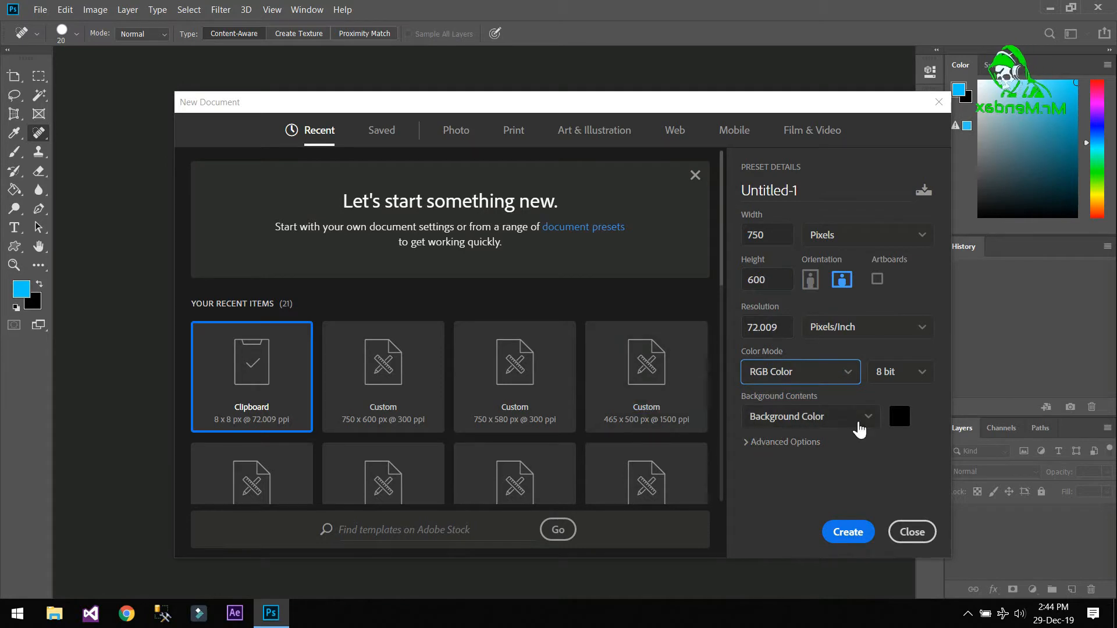
pyautogui.moveTo(800, 211)
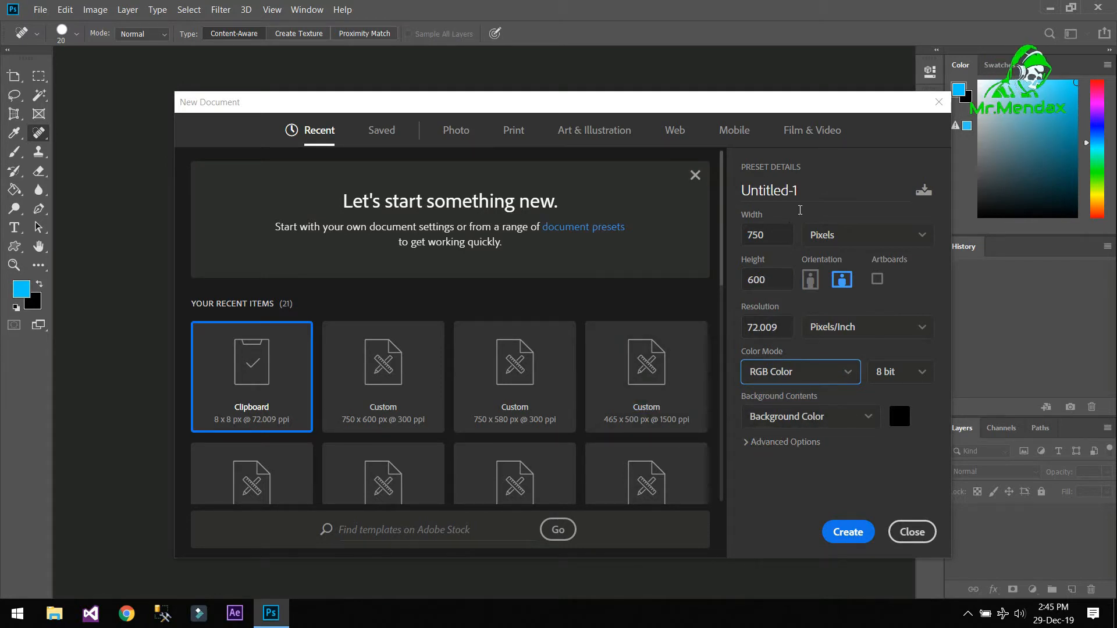
pyautogui.click(912, 532)
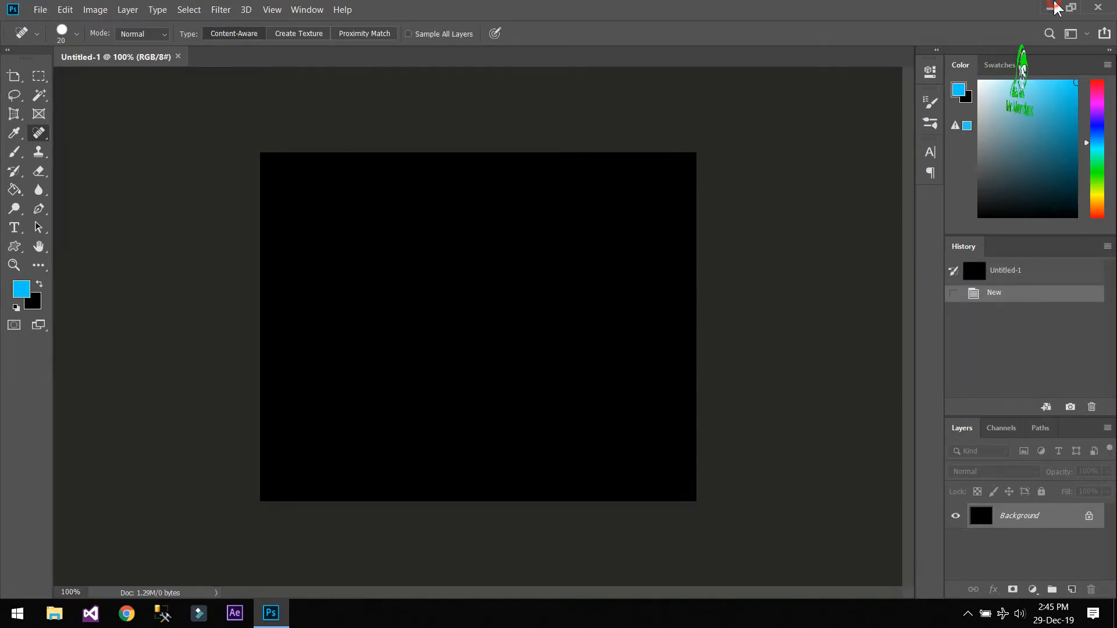
# Place the Pimple Image photo as an embedded layer filling the canvas
pyautogui.click(1056, 7)
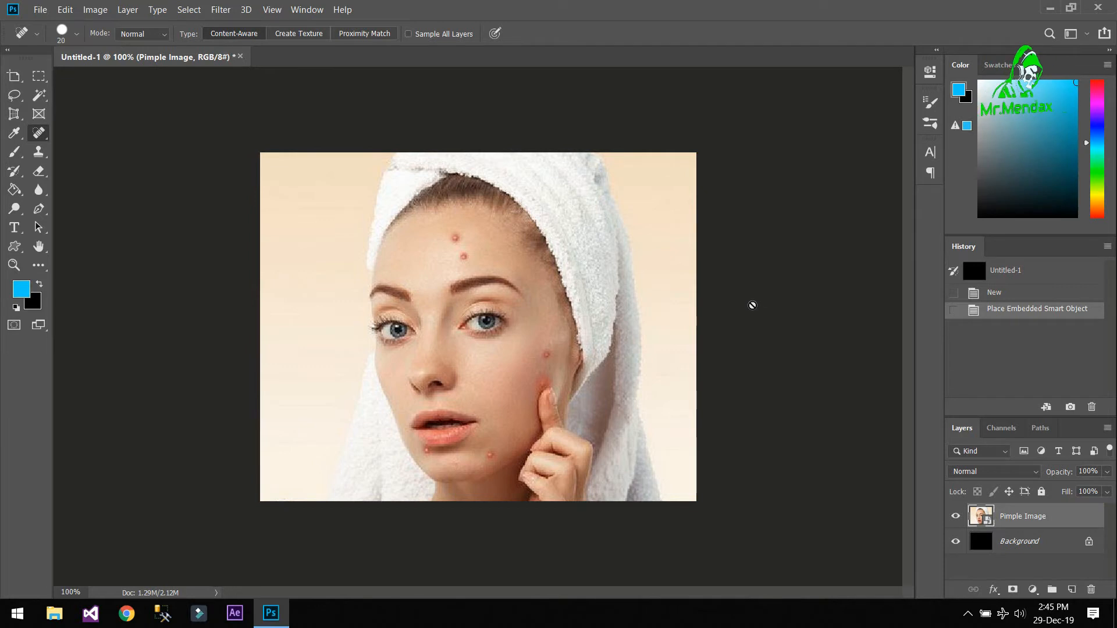
pyautogui.moveTo(459, 229)
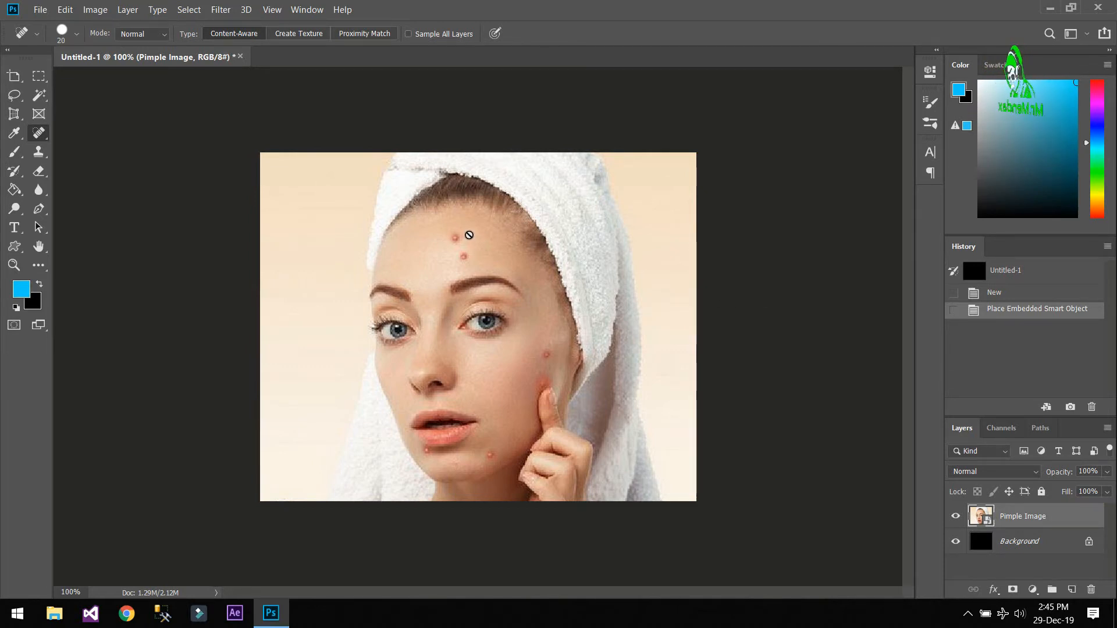
pyautogui.moveTo(38, 132)
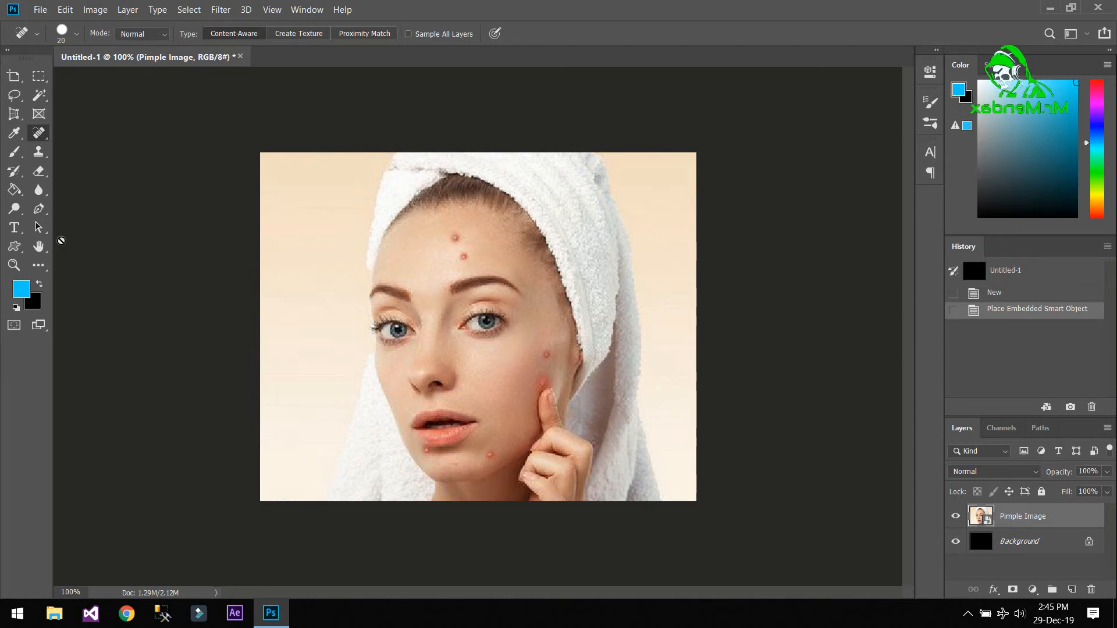
# Zoom to 200% and pan to the forehead pimples, straightening the canvas after a trial rotation
pyautogui.click(14, 266)
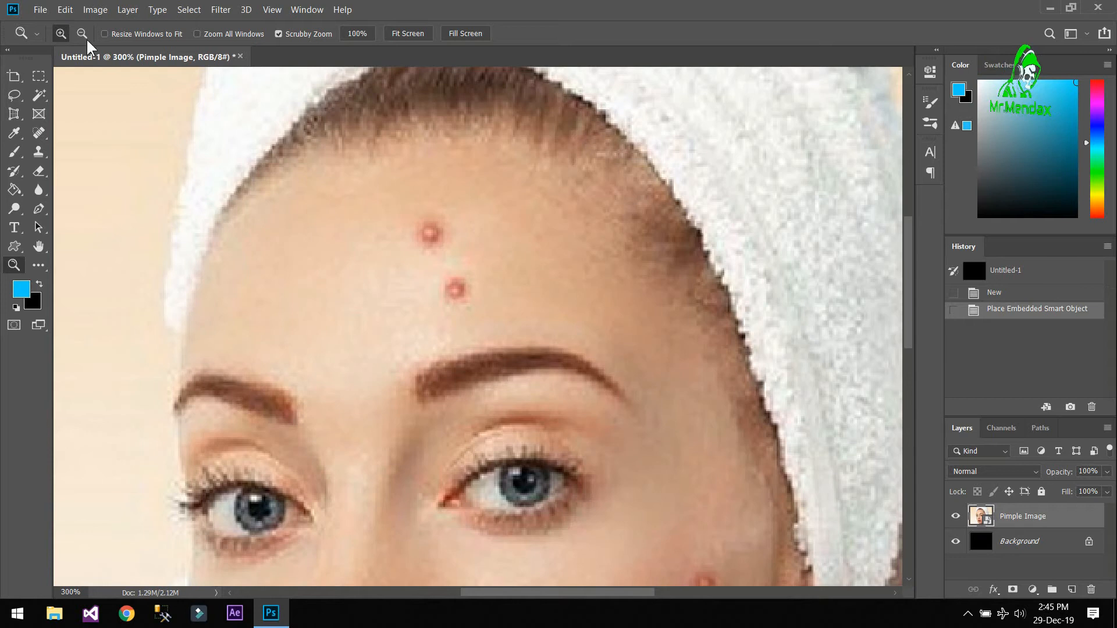
pyautogui.moveTo(81, 33)
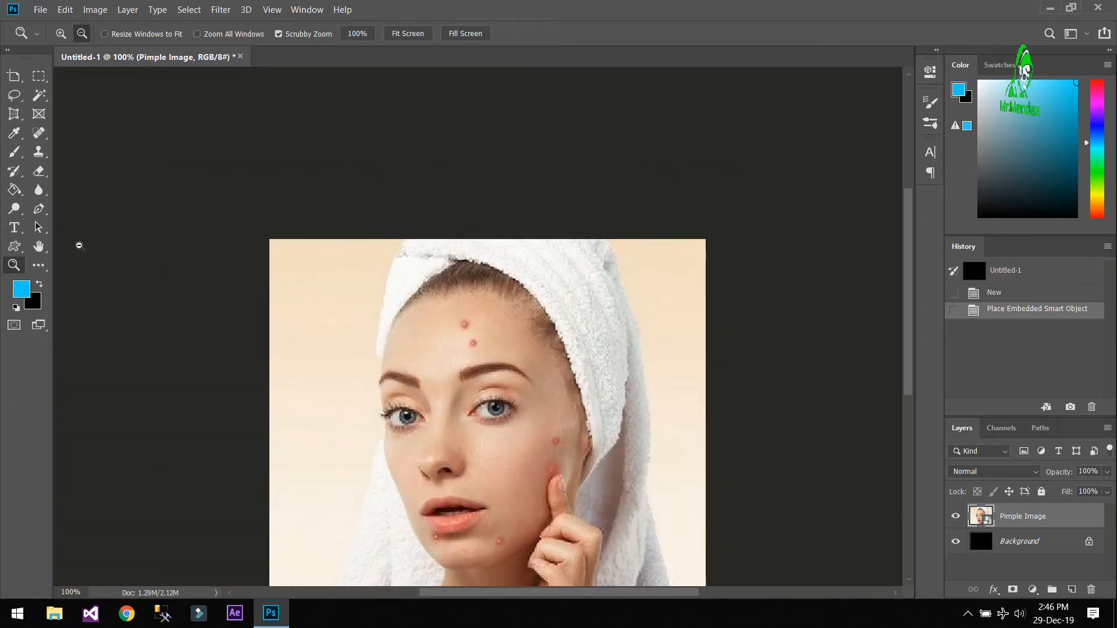
pyautogui.moveTo(38, 245)
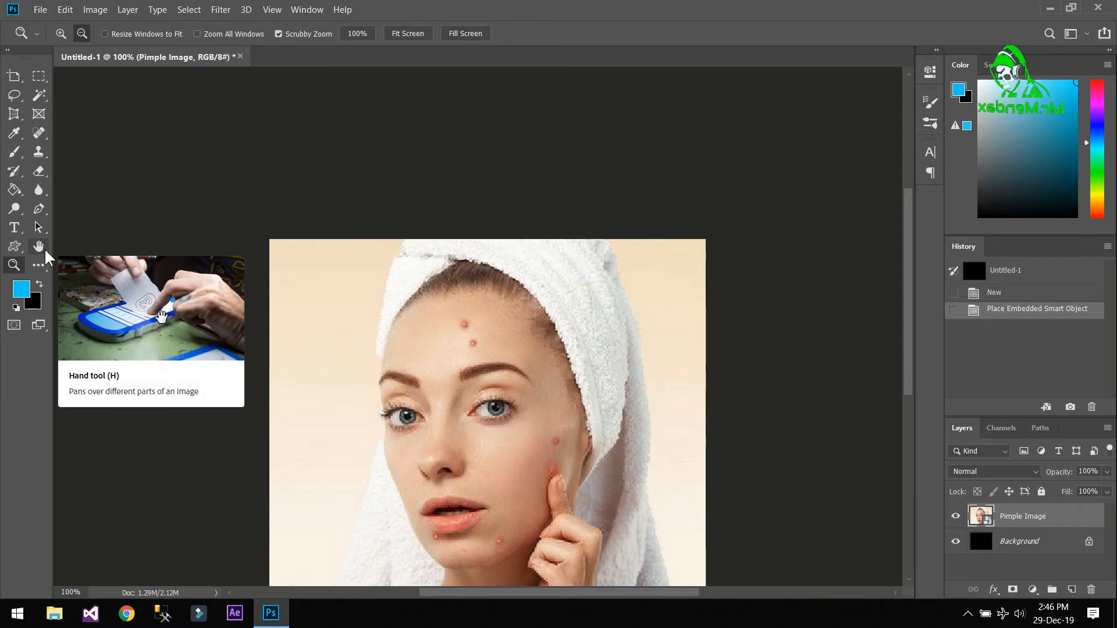
pyautogui.click(38, 247)
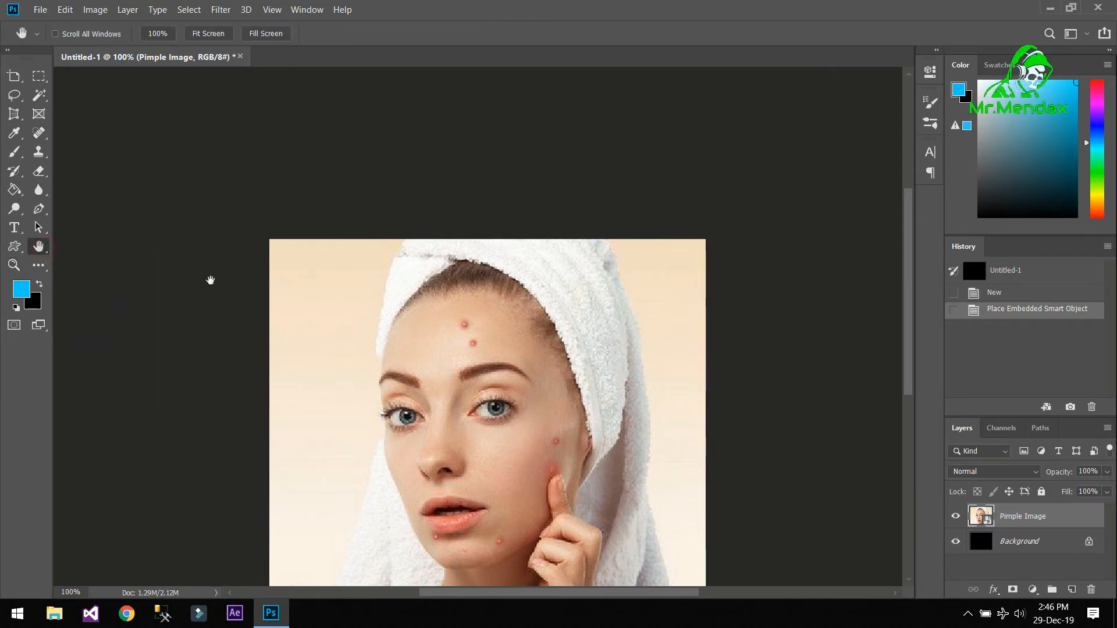
pyautogui.press('h')
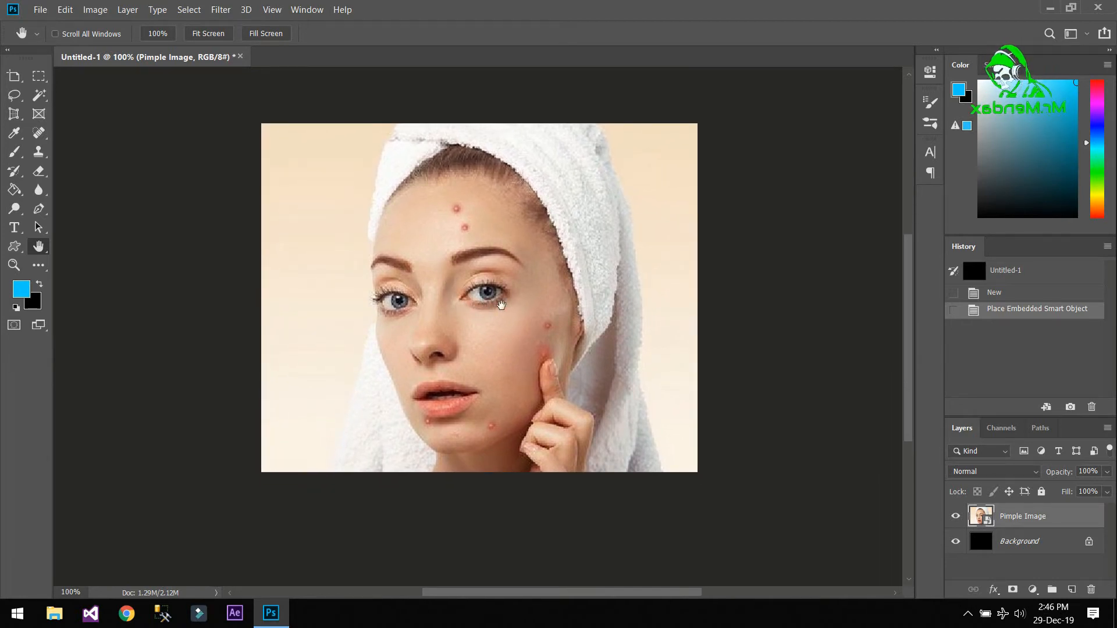
pyautogui.click(38, 245)
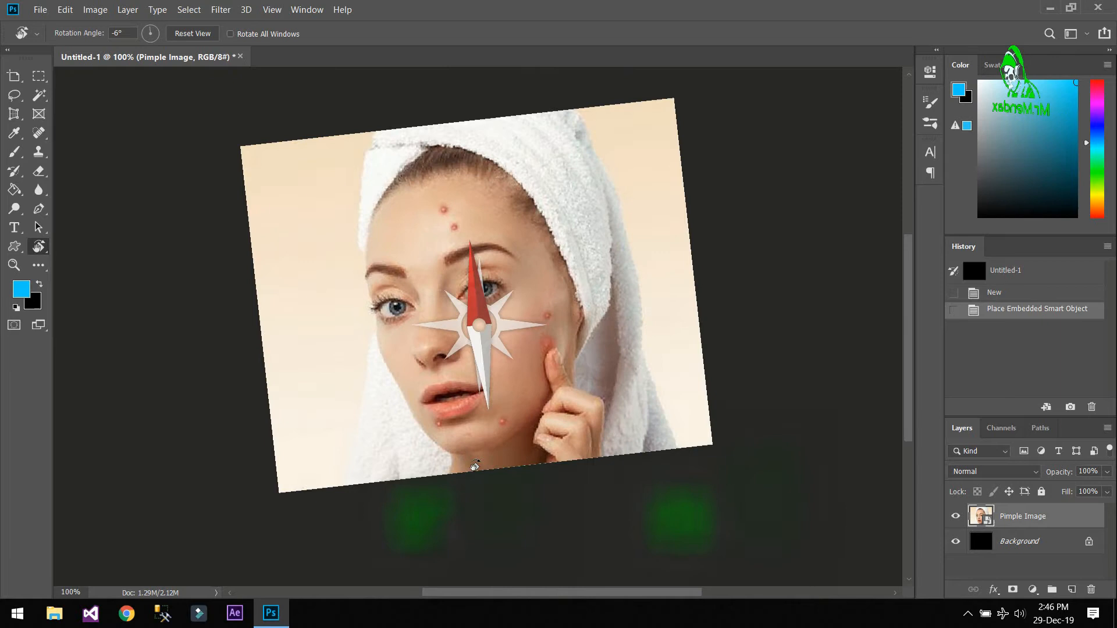
pyautogui.click(193, 34)
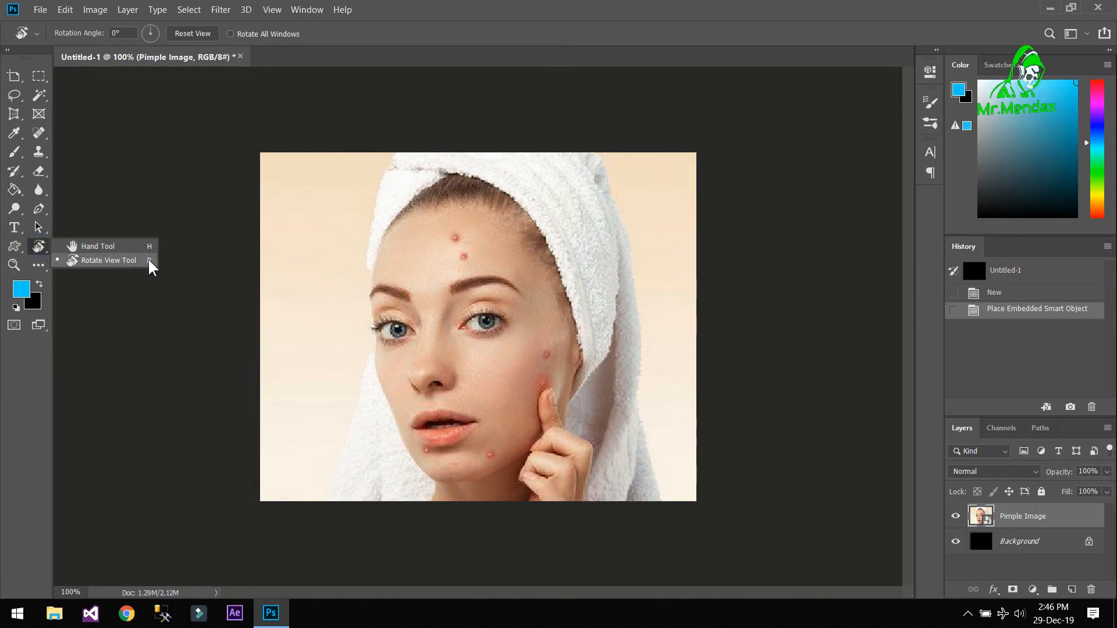
pyautogui.click(96, 245)
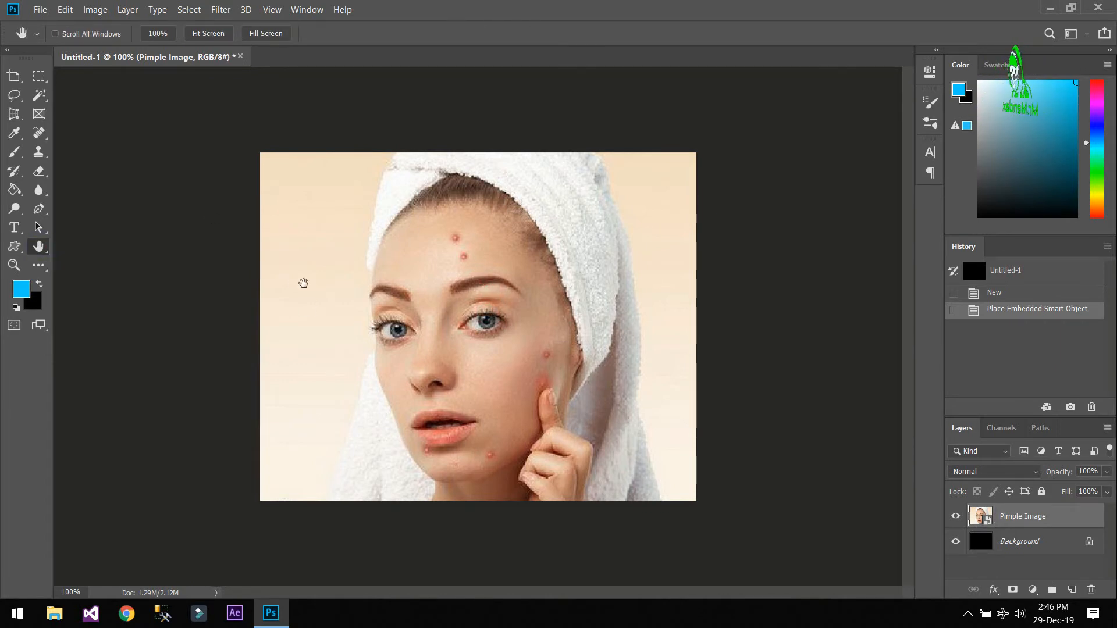
pyautogui.moveTo(488, 211)
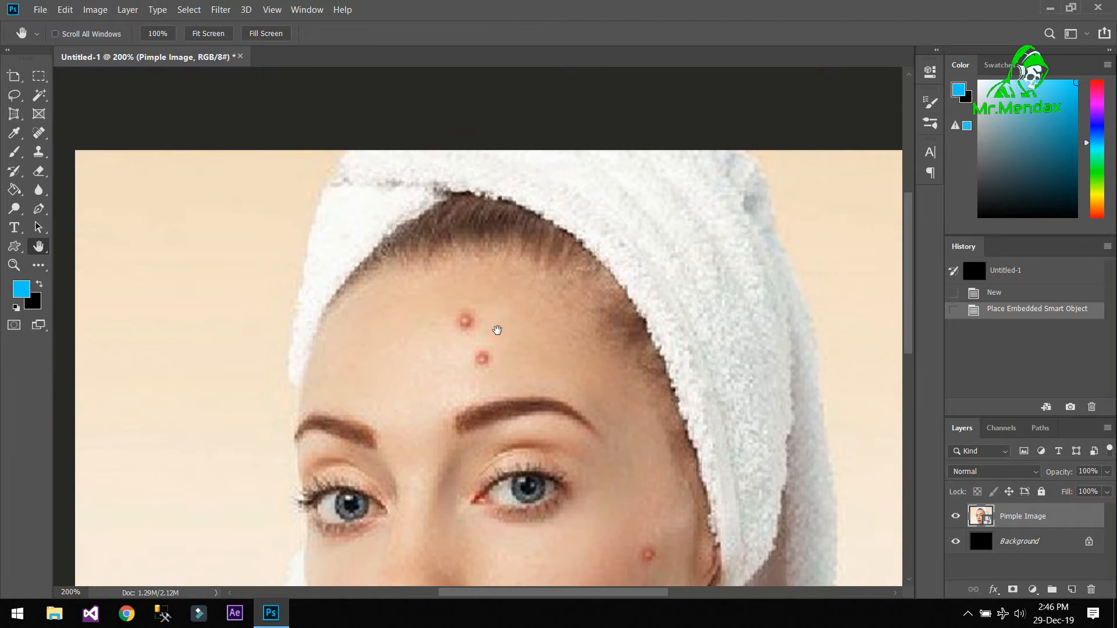
pyautogui.moveTo(39, 134)
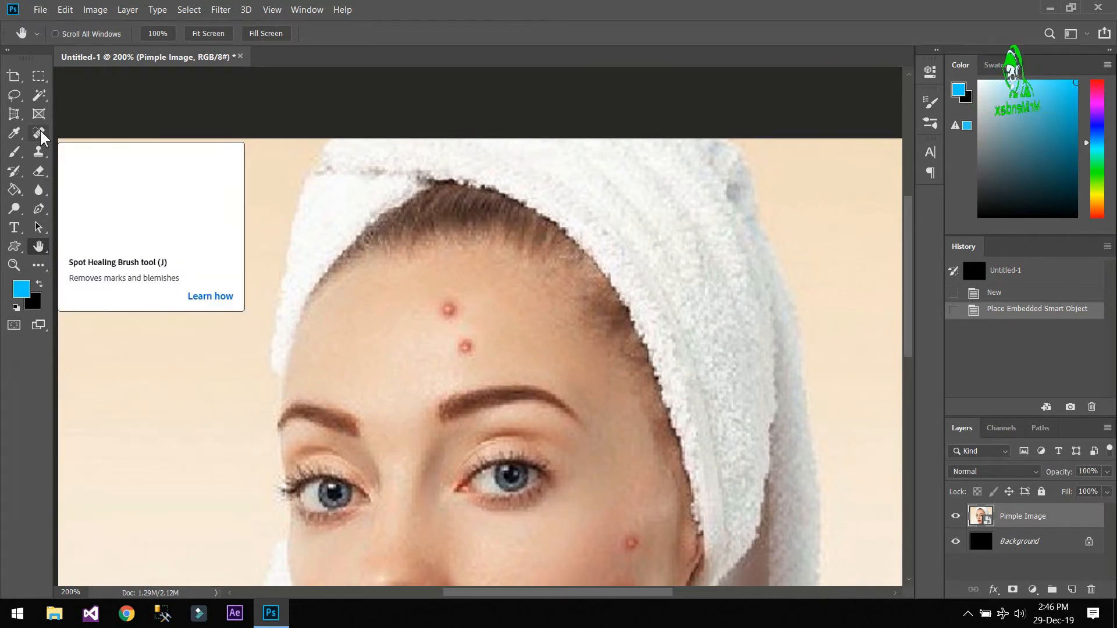
# Start Spot Healing on the upper forehead pimple and confirm rasterizing the Pimple Image layer
pyautogui.click(40, 134)
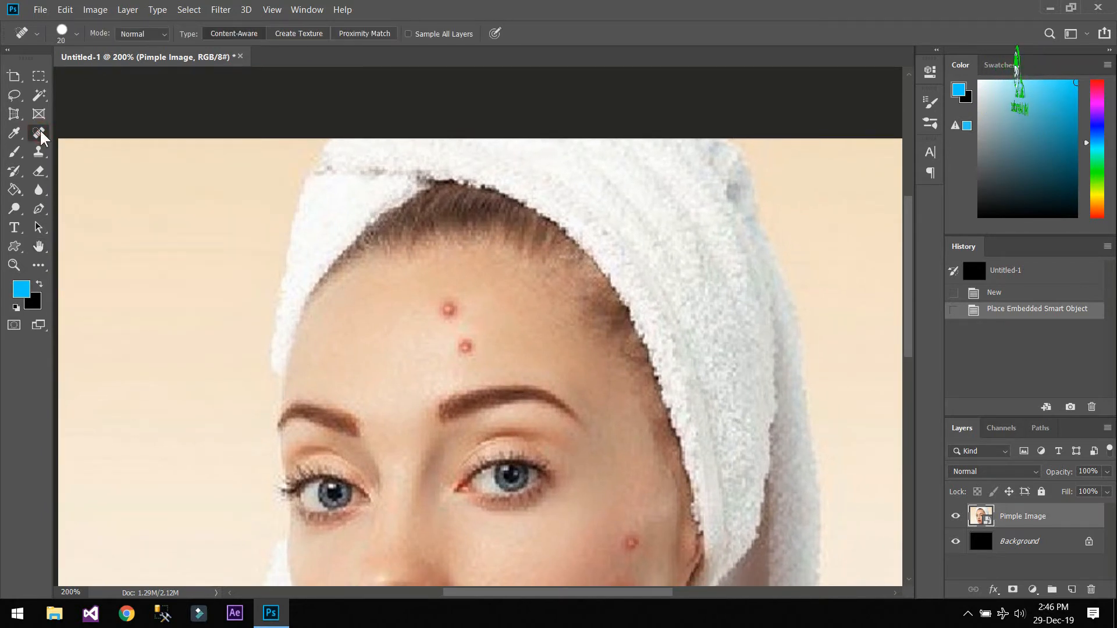
pyautogui.moveTo(39, 133)
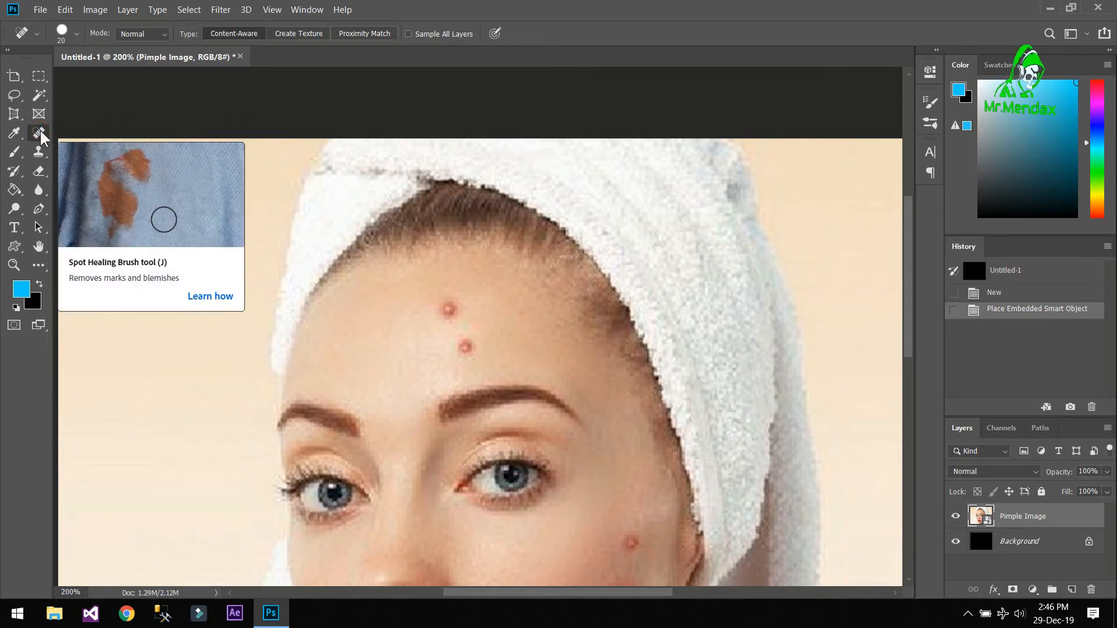
pyautogui.click(464, 306)
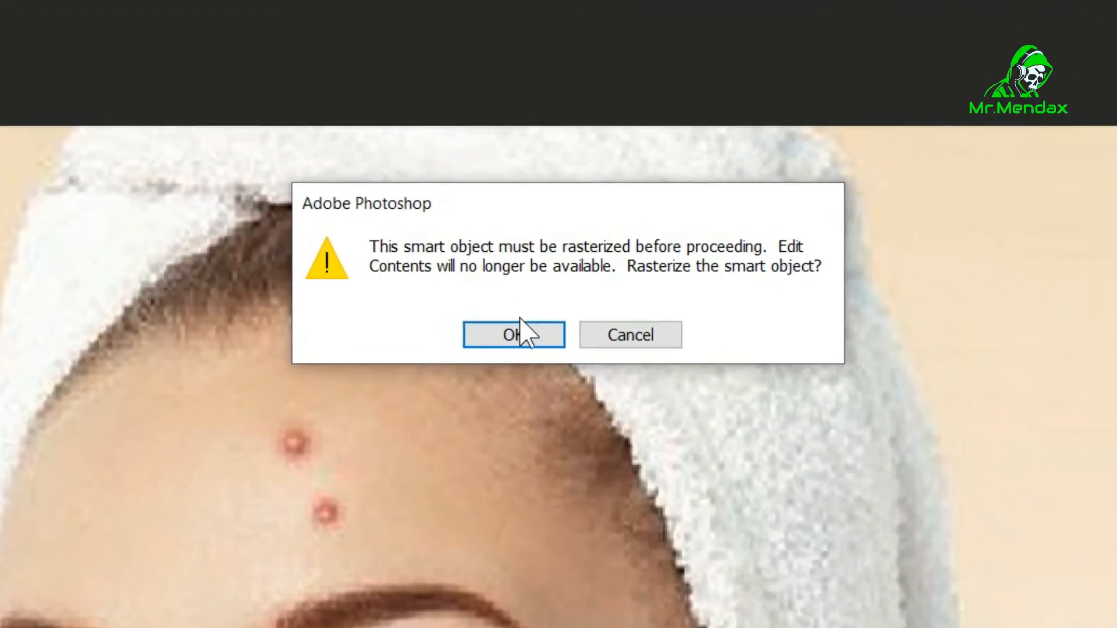
pyautogui.click(513, 335)
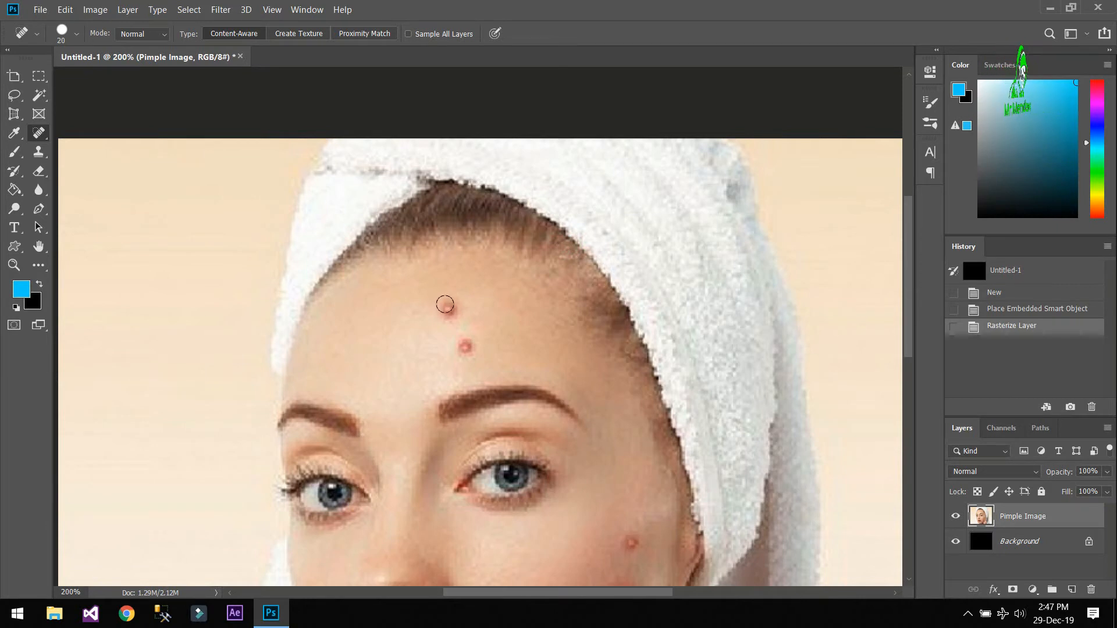
# Heal both red forehead pimples with the Spot Healing Brush and hide the History panel
pyautogui.click(445, 305)
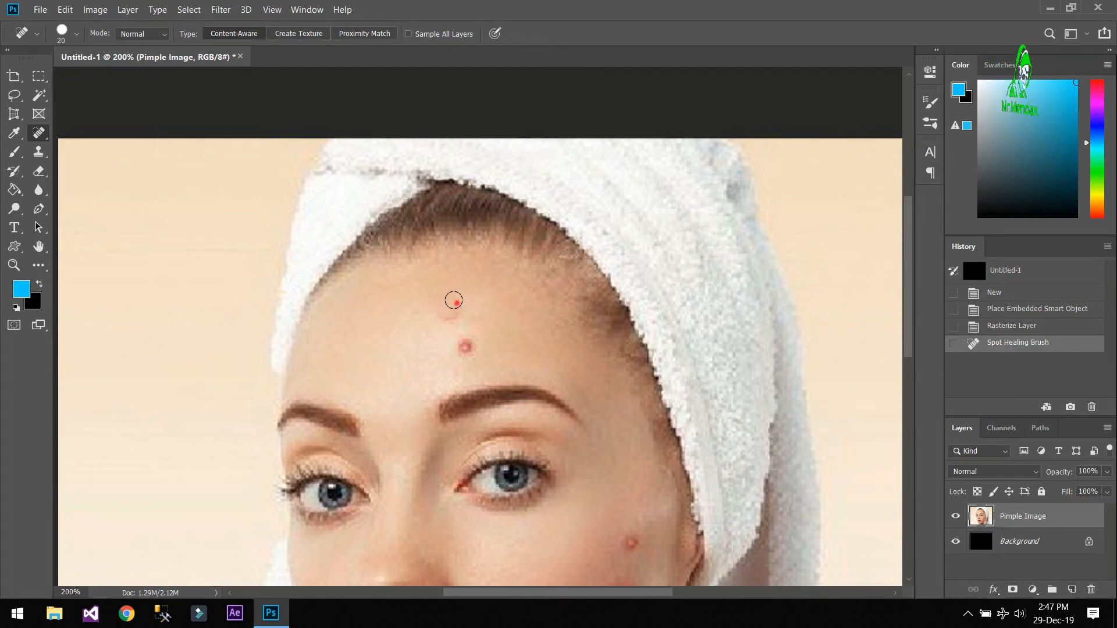
pyautogui.click(453, 300)
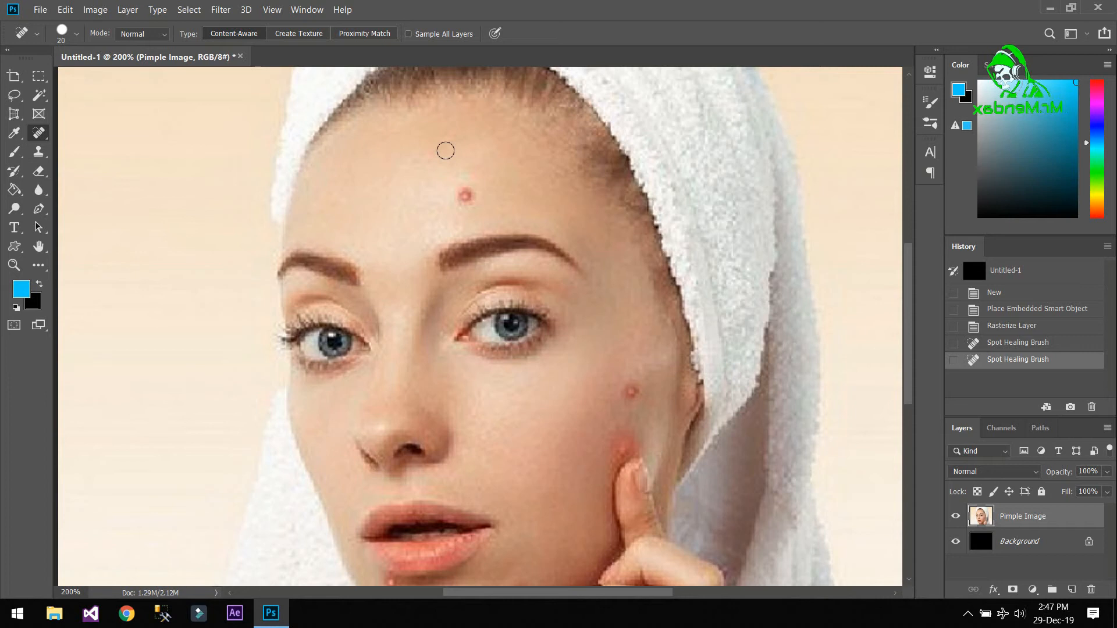
pyautogui.click(466, 191)
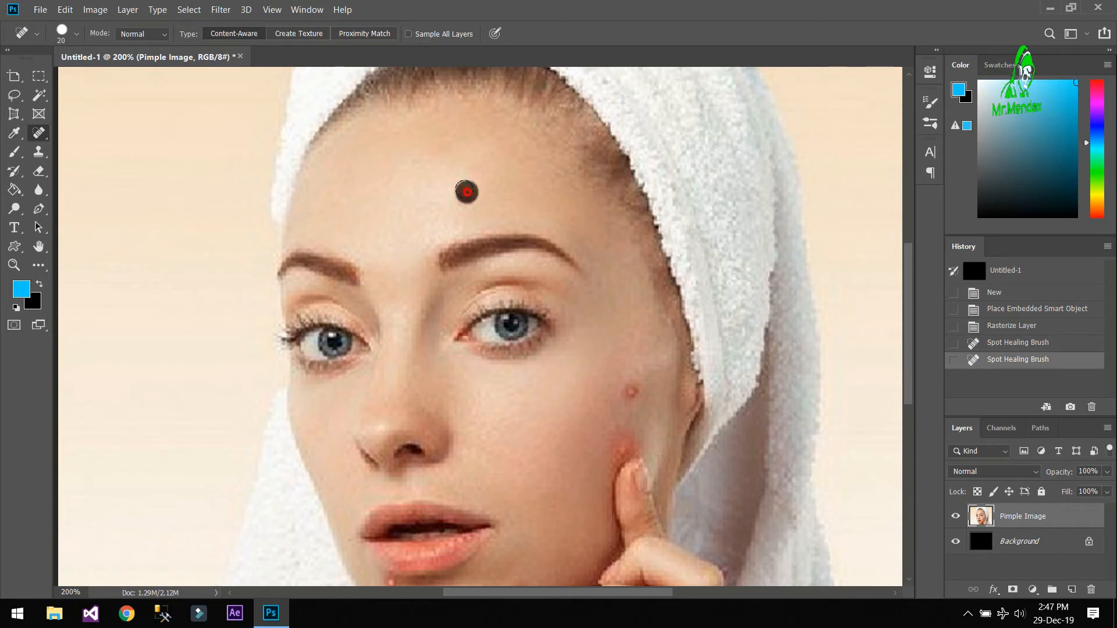
pyautogui.click(466, 192)
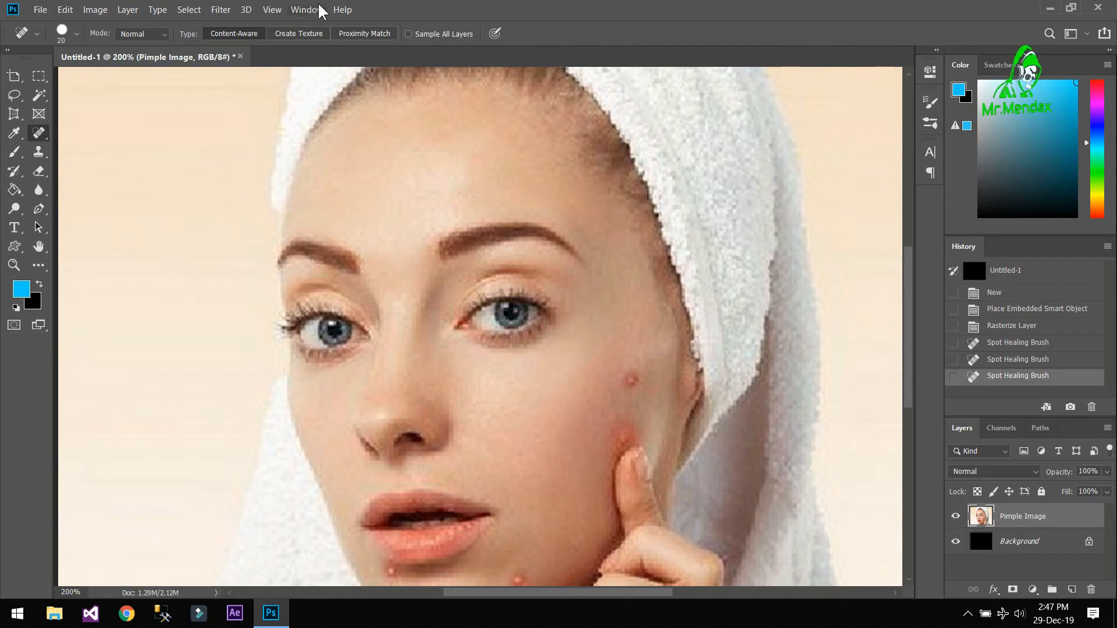
pyautogui.click(306, 9)
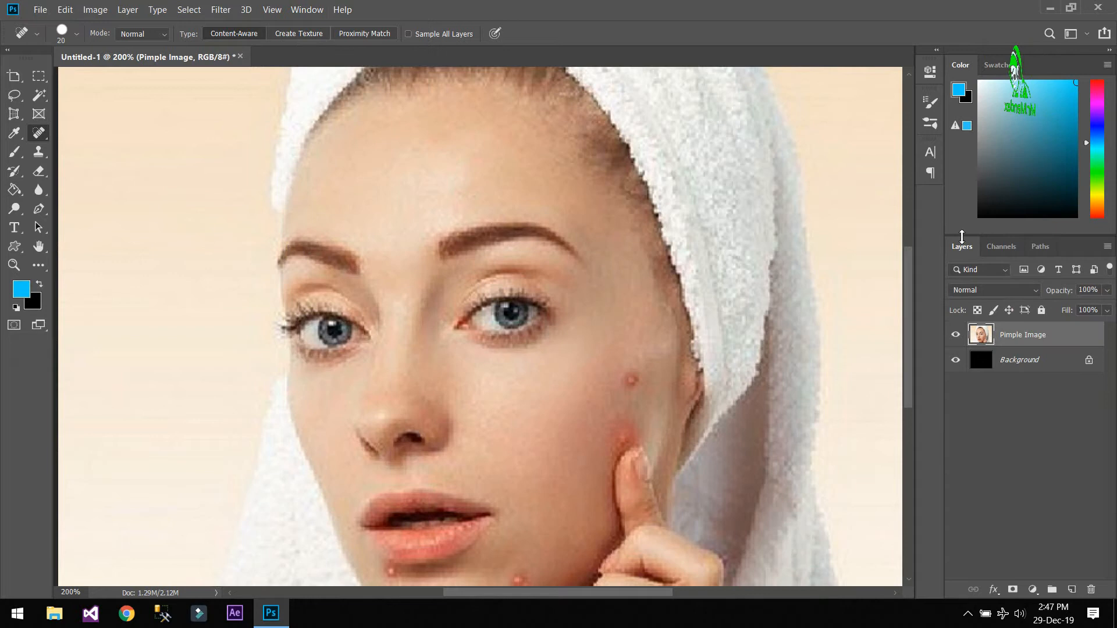
pyautogui.moveTo(310, 11)
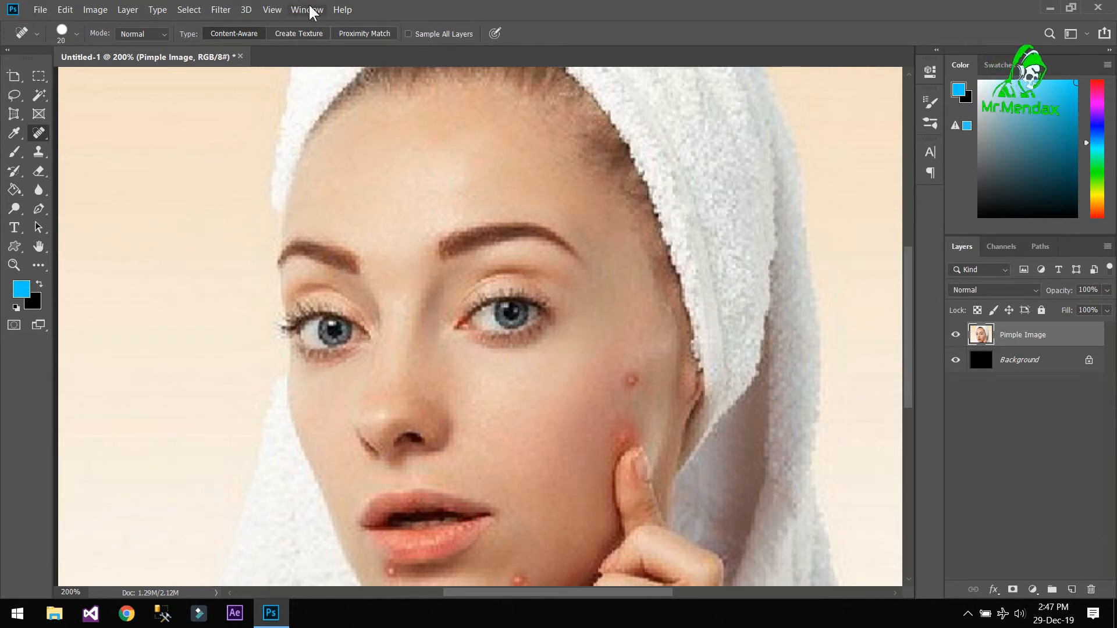
# Reopen History and step back and forth through the healing edits, ending on the first stroke
pyautogui.click(306, 9)
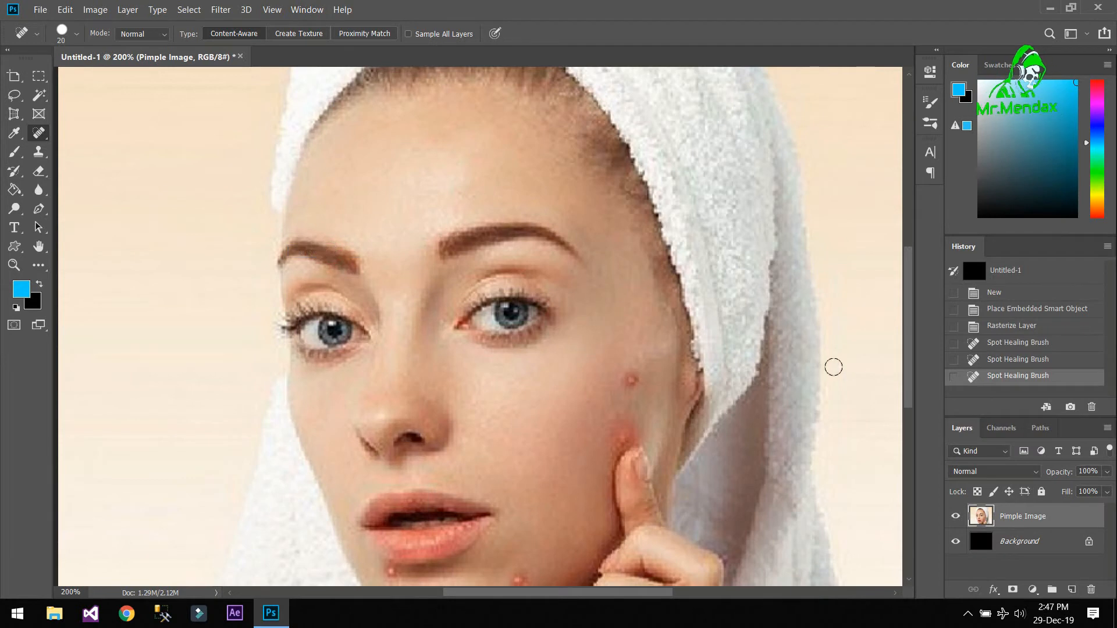
pyautogui.click(1017, 343)
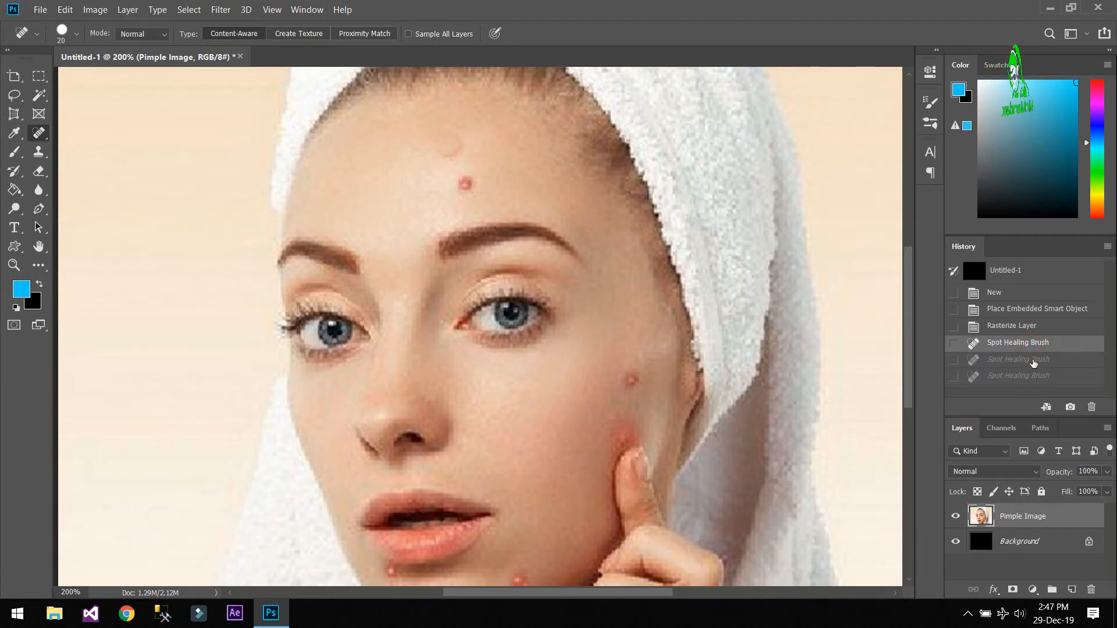
pyautogui.click(467, 184)
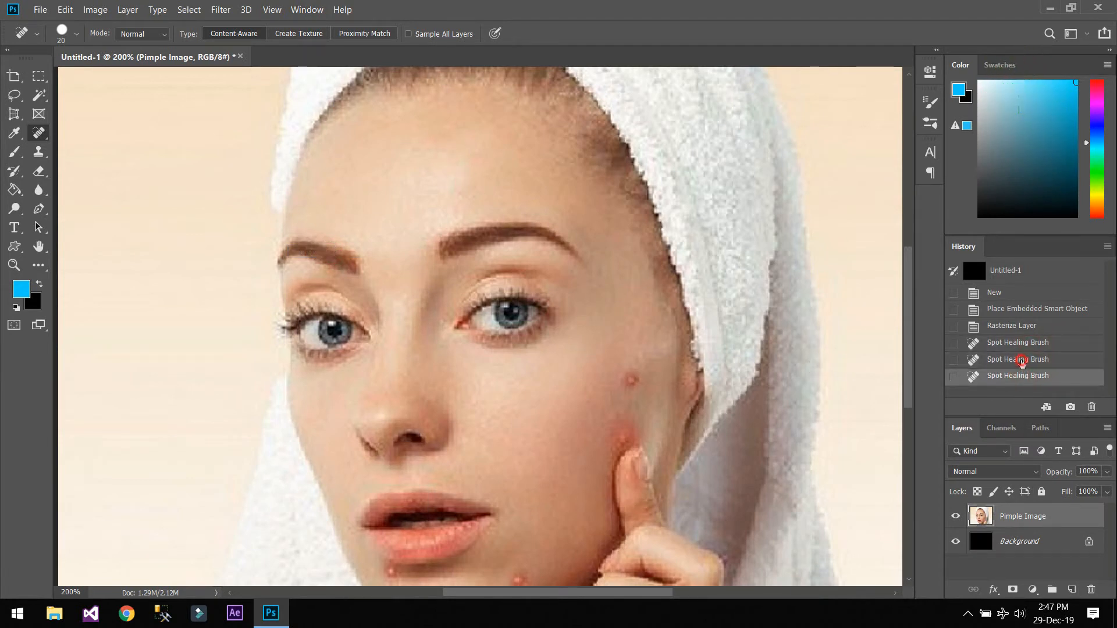
pyautogui.click(1017, 342)
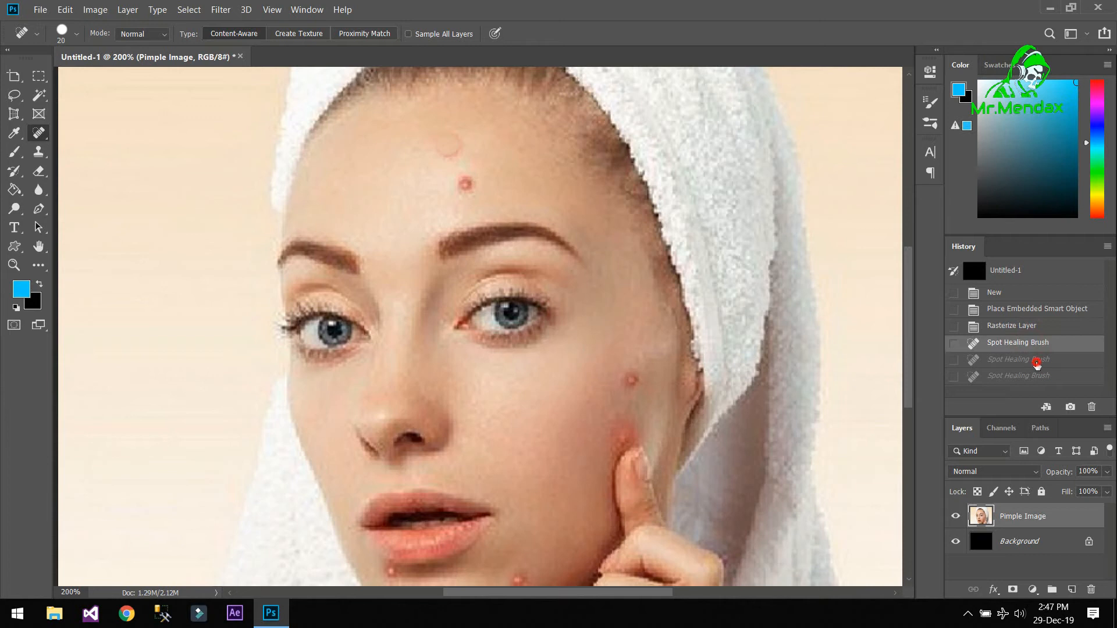
pyautogui.click(463, 184)
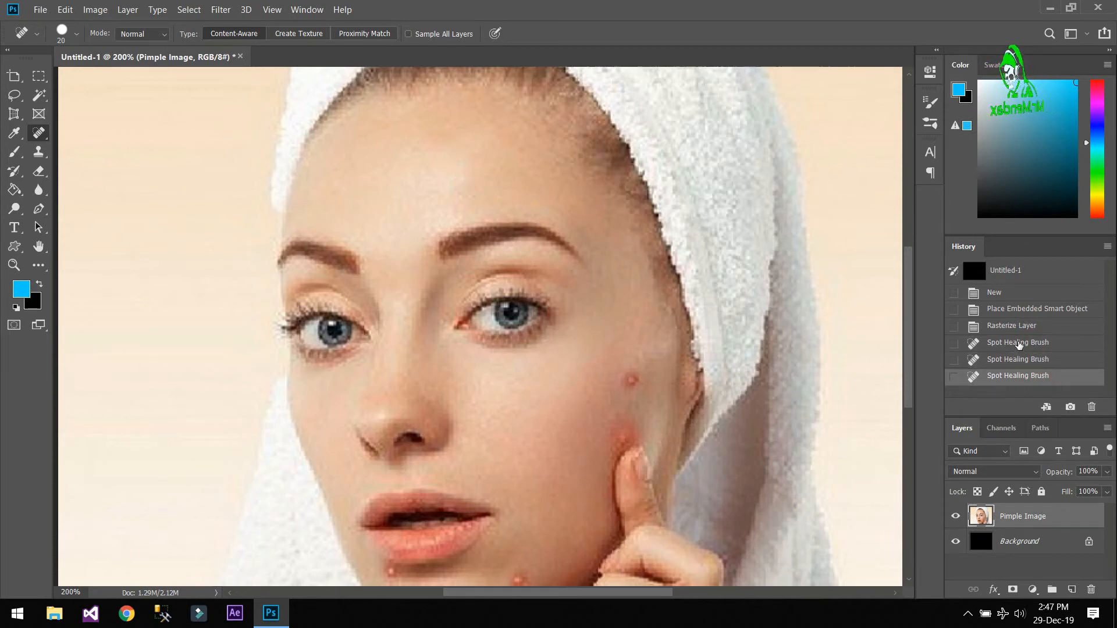
pyautogui.click(1017, 342)
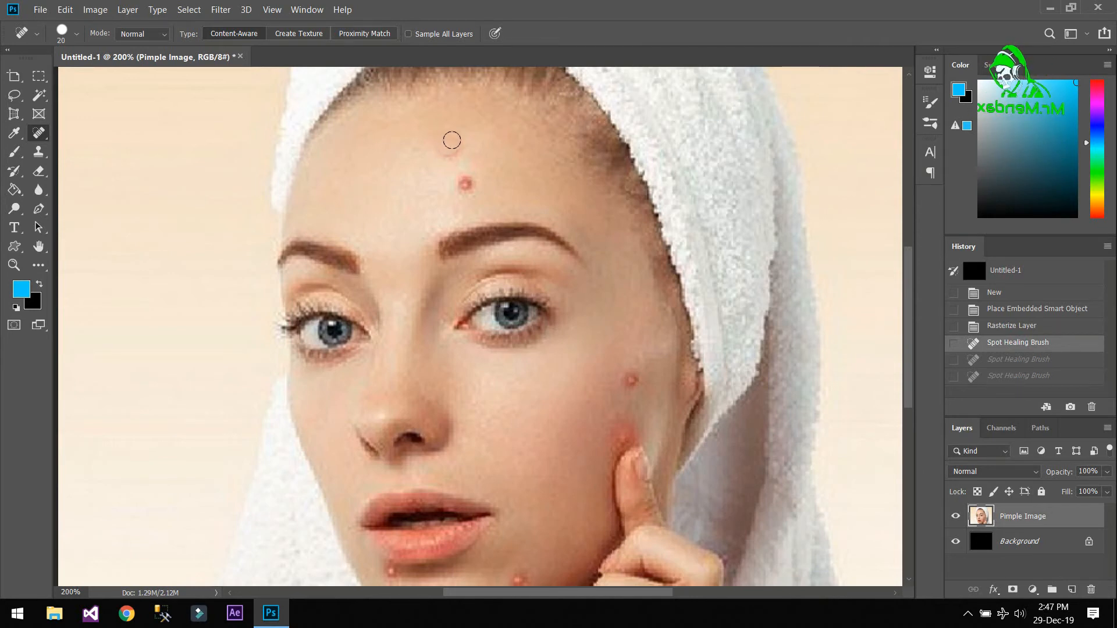
# Re-heal the faint mark and the lower pimple on the forehead
pyautogui.click(453, 141)
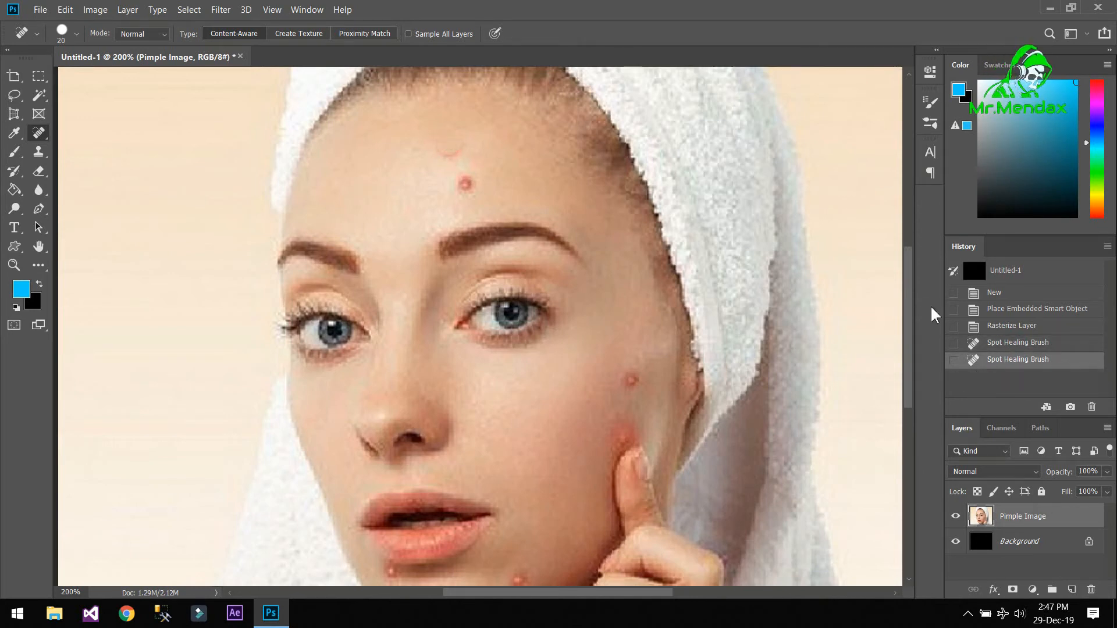
pyautogui.click(447, 147)
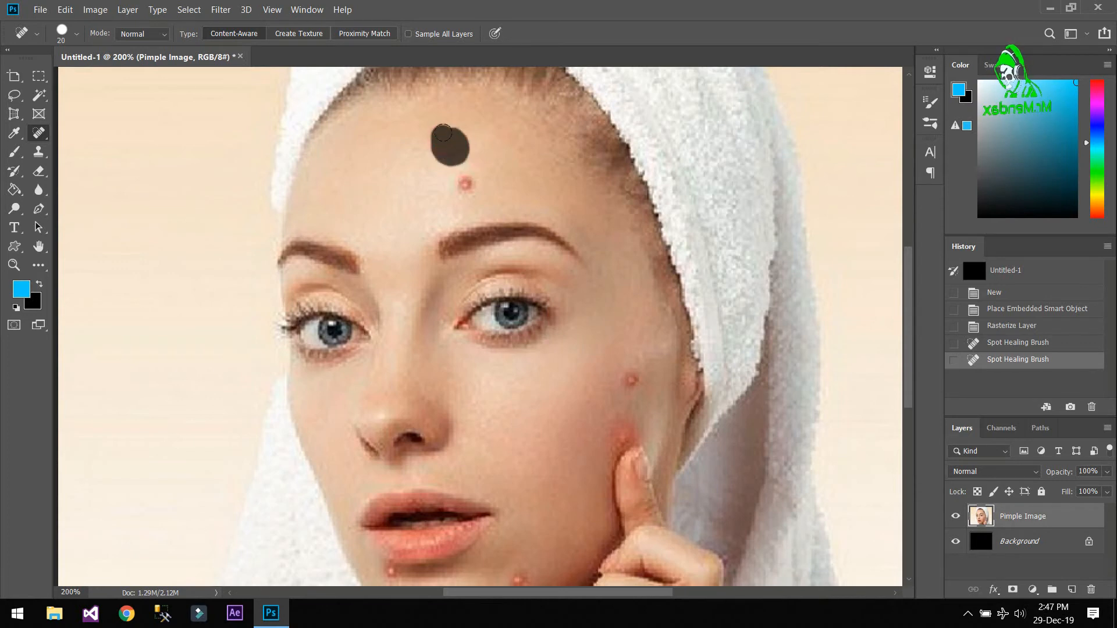
pyautogui.click(450, 145)
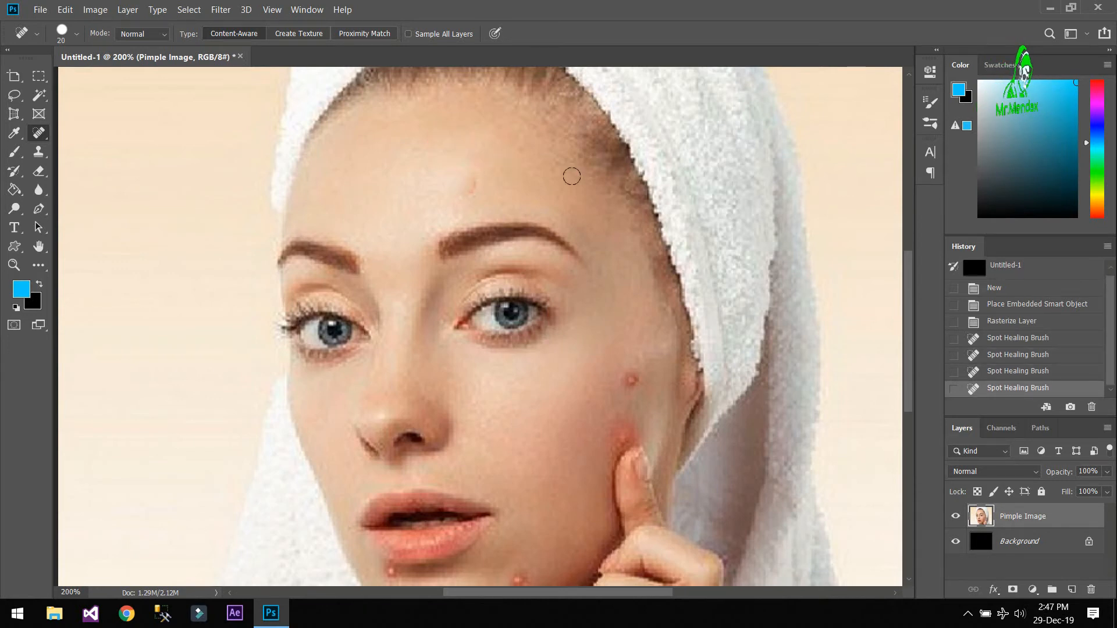
pyautogui.click(38, 245)
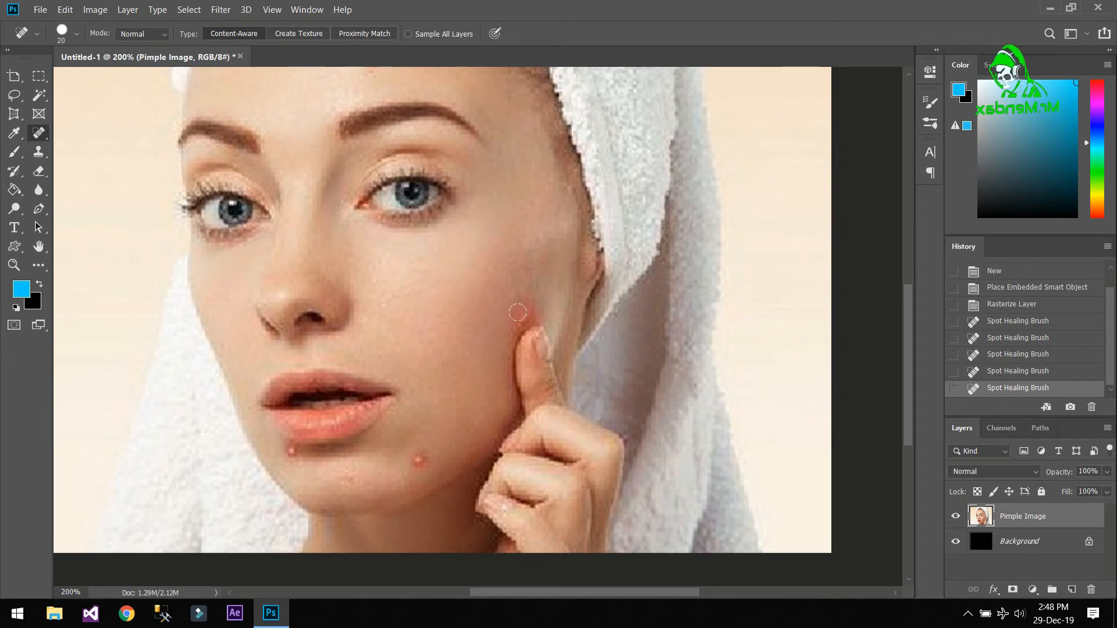
# Heal the cheek and chin pimples and pan down toward the lips
pyautogui.click(528, 307)
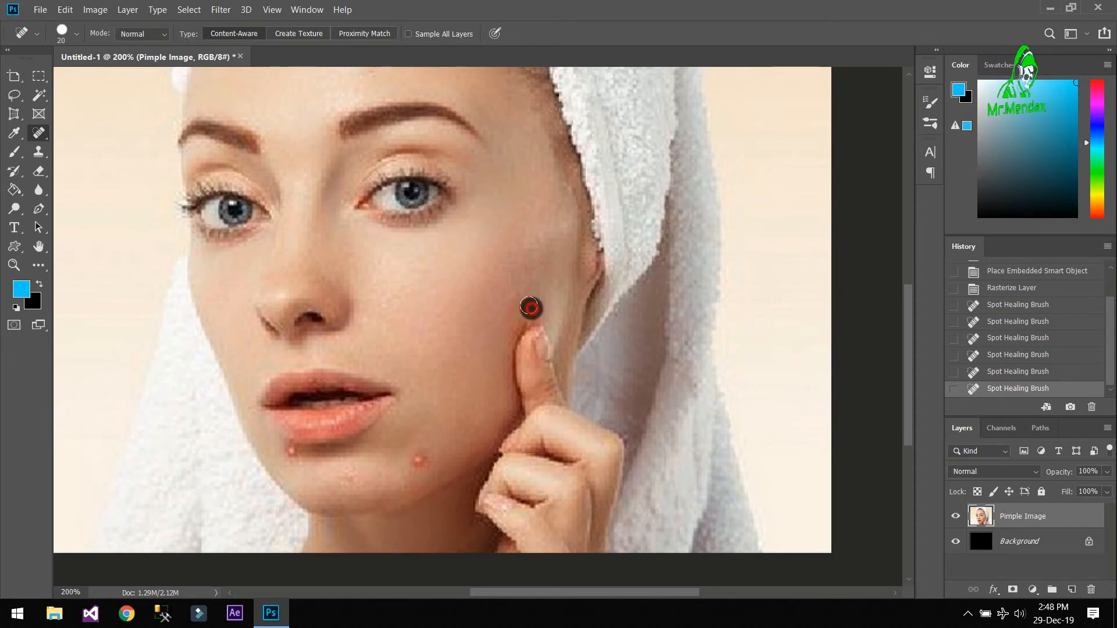
pyautogui.scroll(-3)
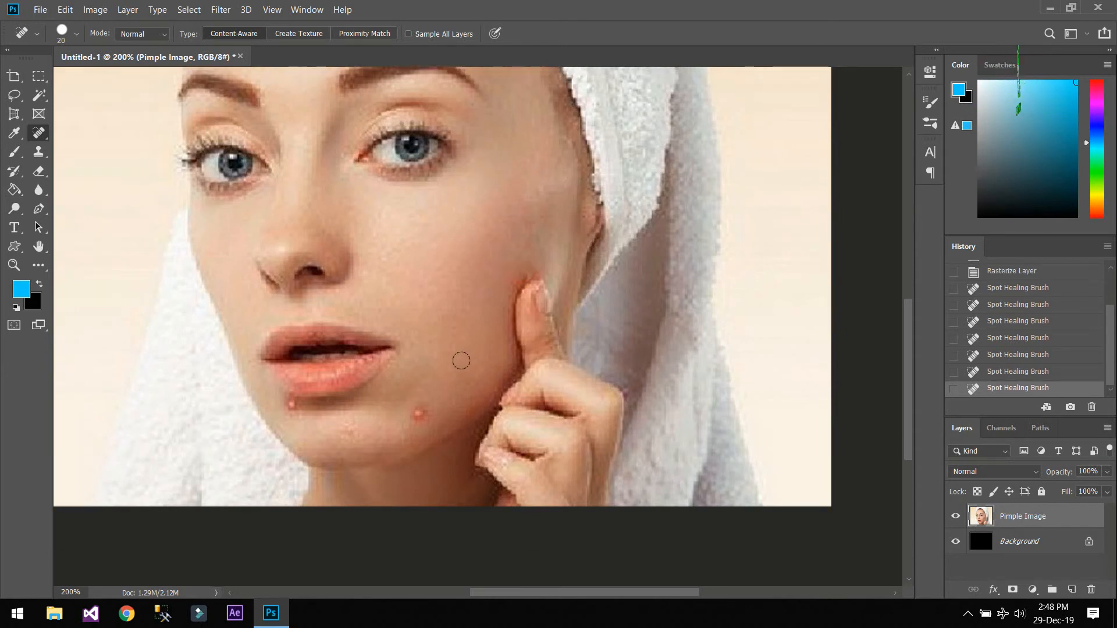
pyautogui.click(419, 413)
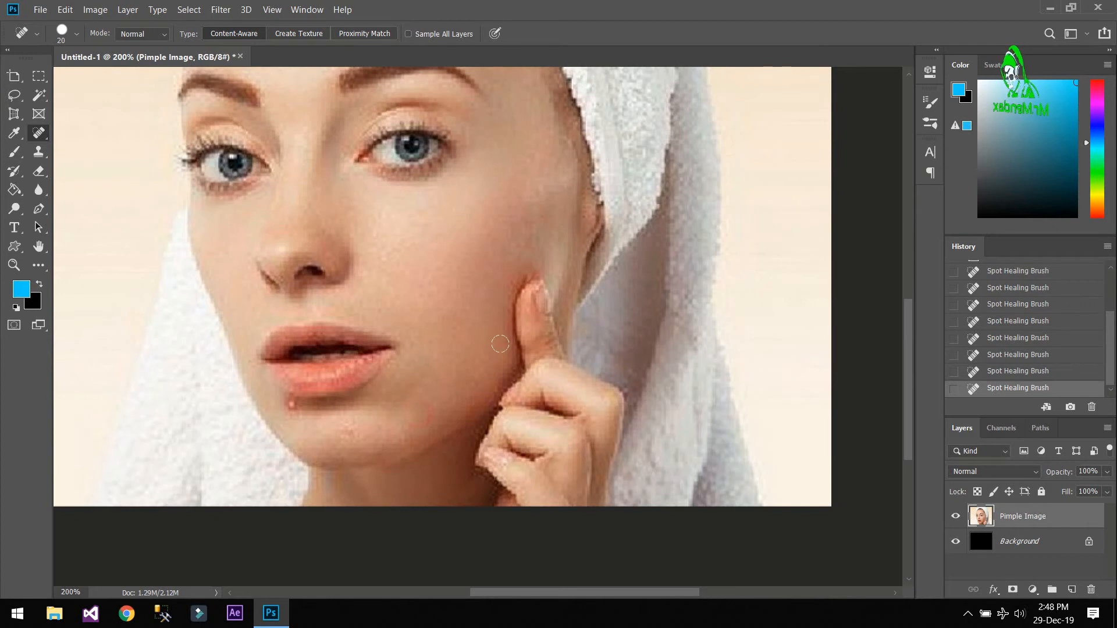
pyautogui.click(40, 245)
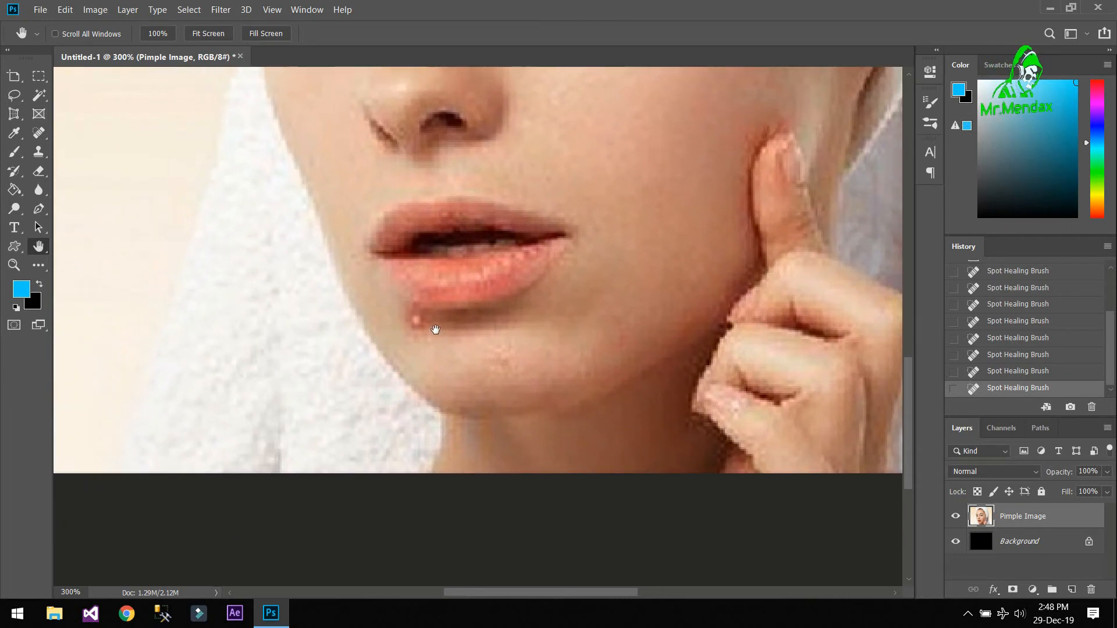
# Switch from the Spot Healing Brush to the Clone Stamp tool for the pimple below the lip
pyautogui.click(14, 132)
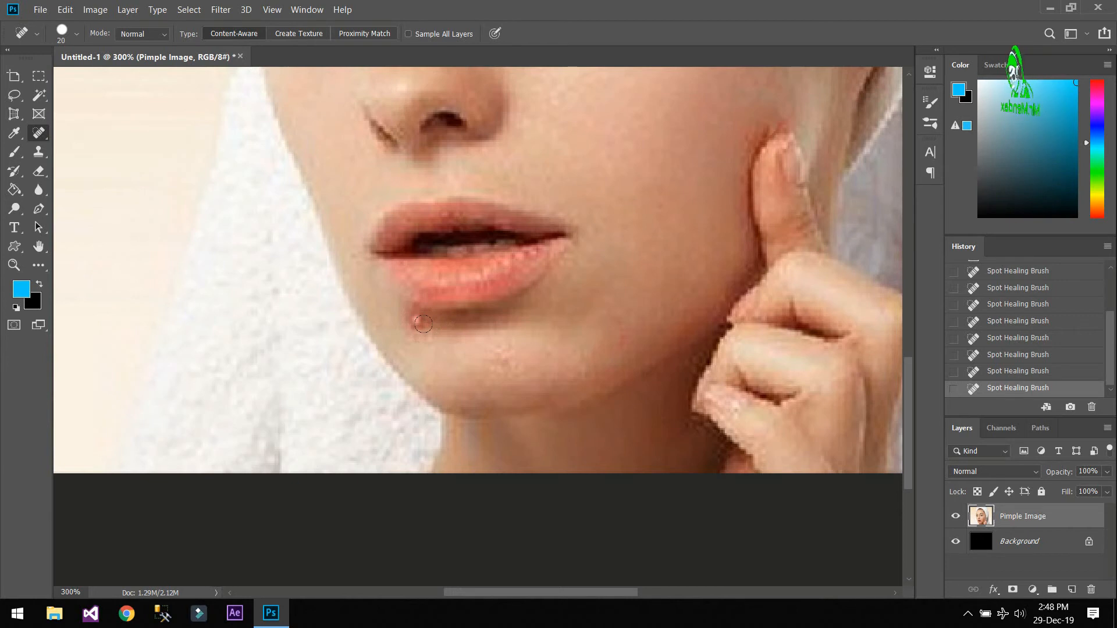
pyautogui.click(422, 325)
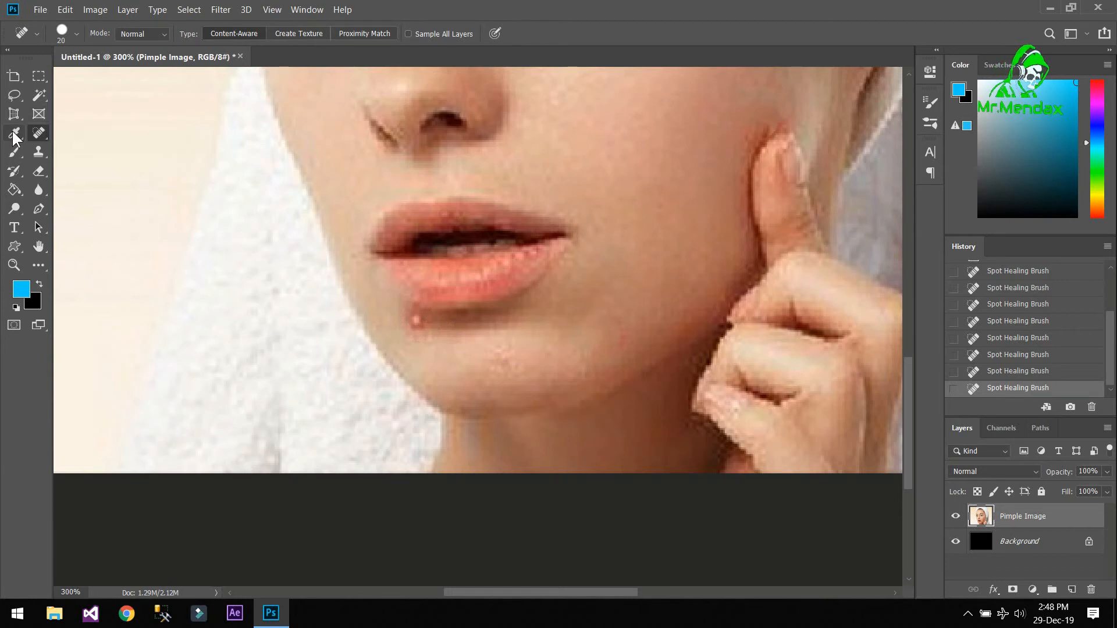
pyautogui.moveTo(40, 153)
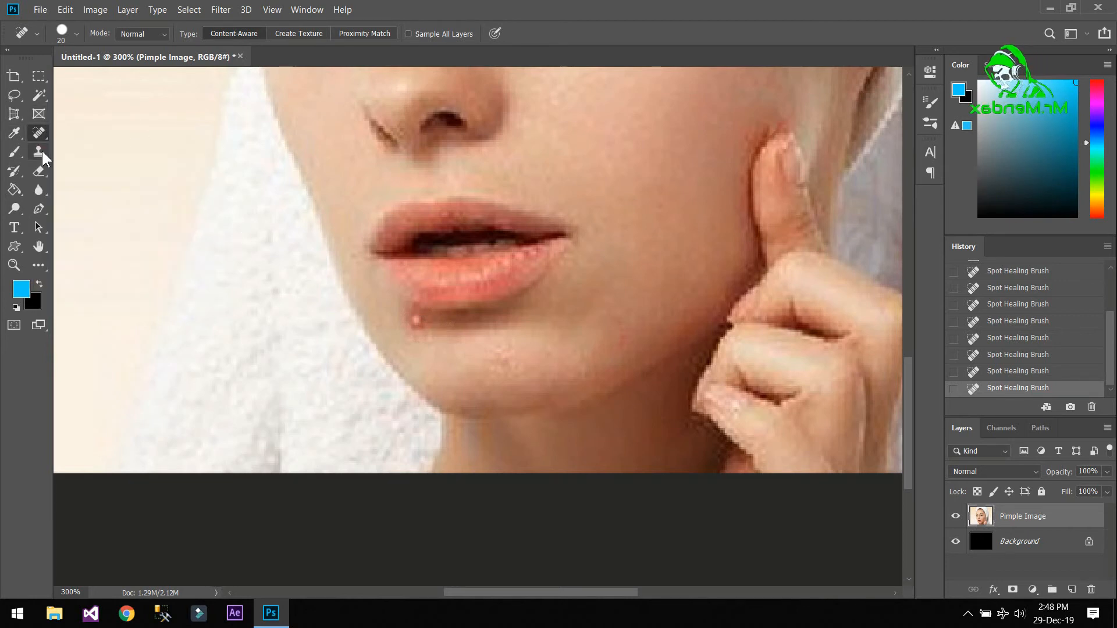
pyautogui.click(38, 152)
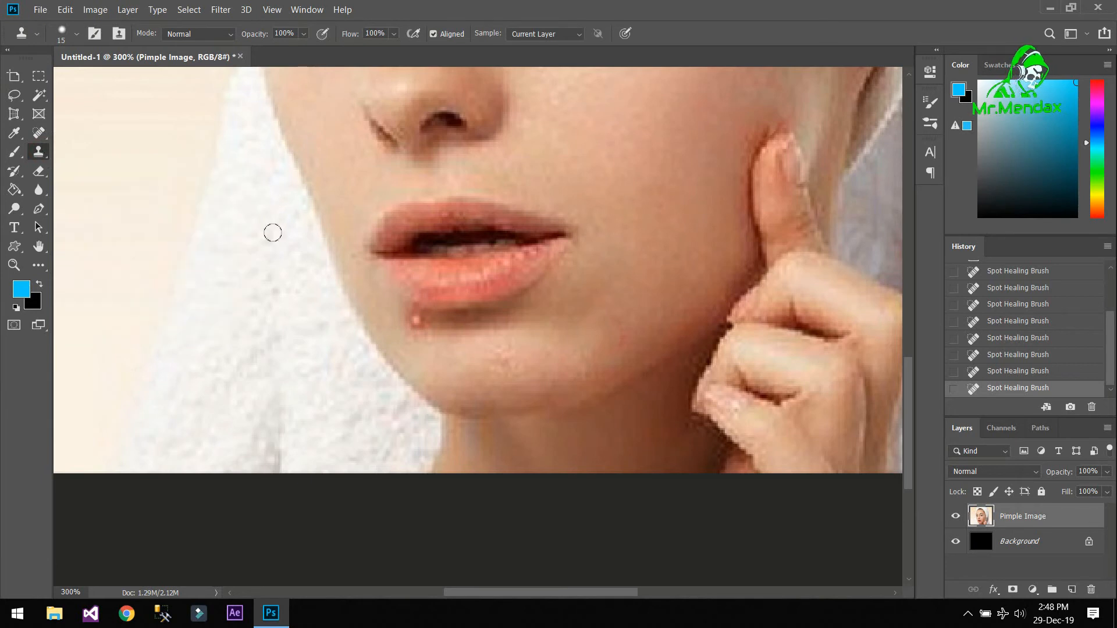
pyautogui.moveTo(447, 356)
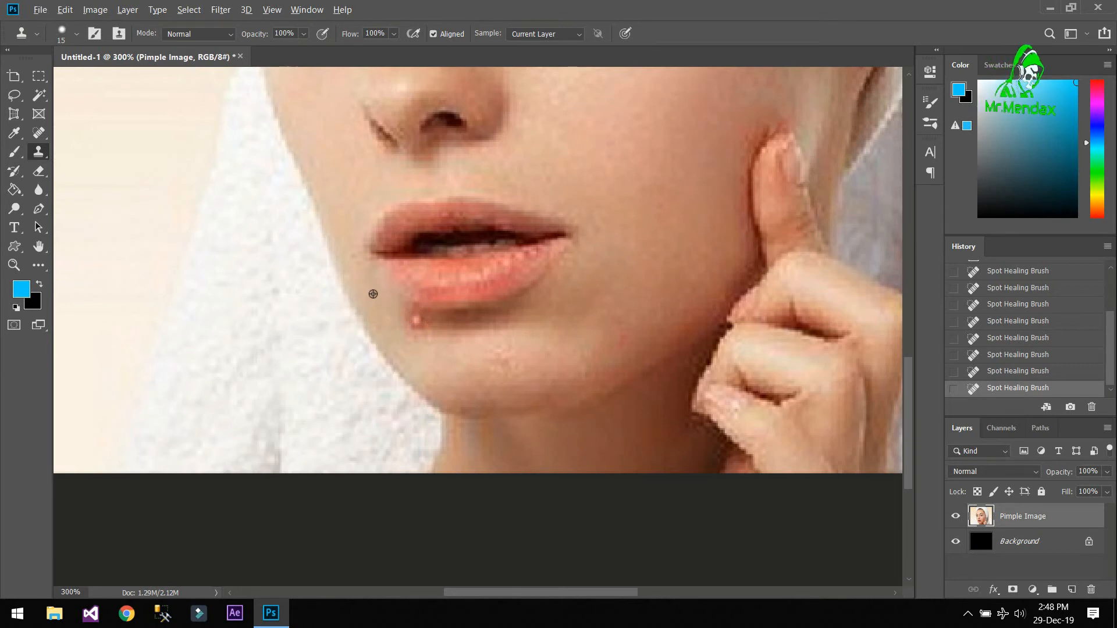
pyautogui.moveTo(366, 297)
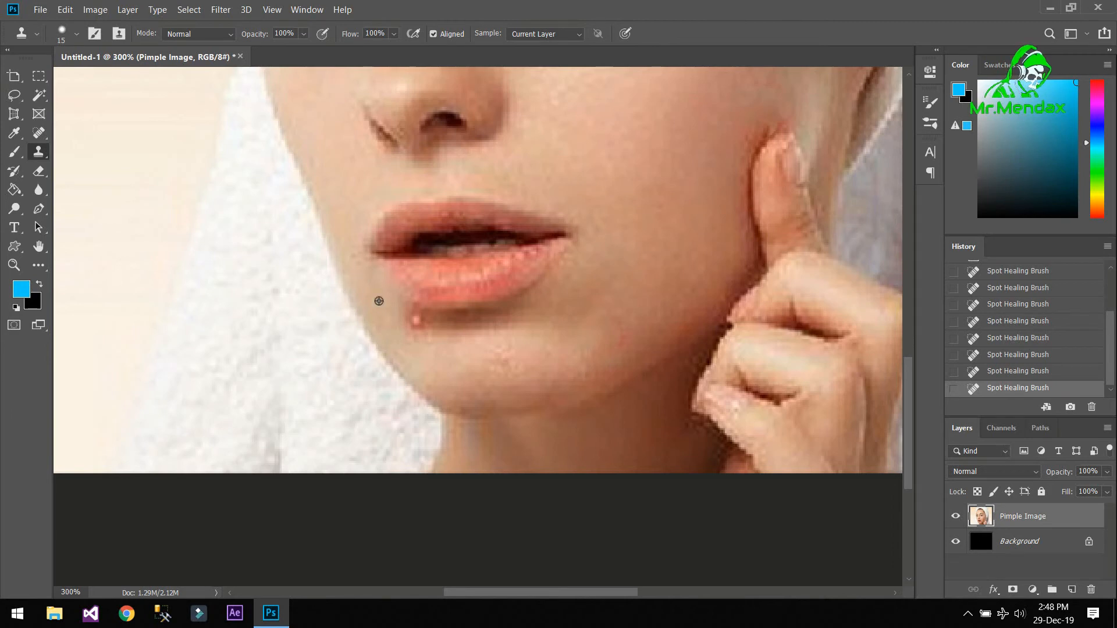
pyautogui.moveTo(369, 294)
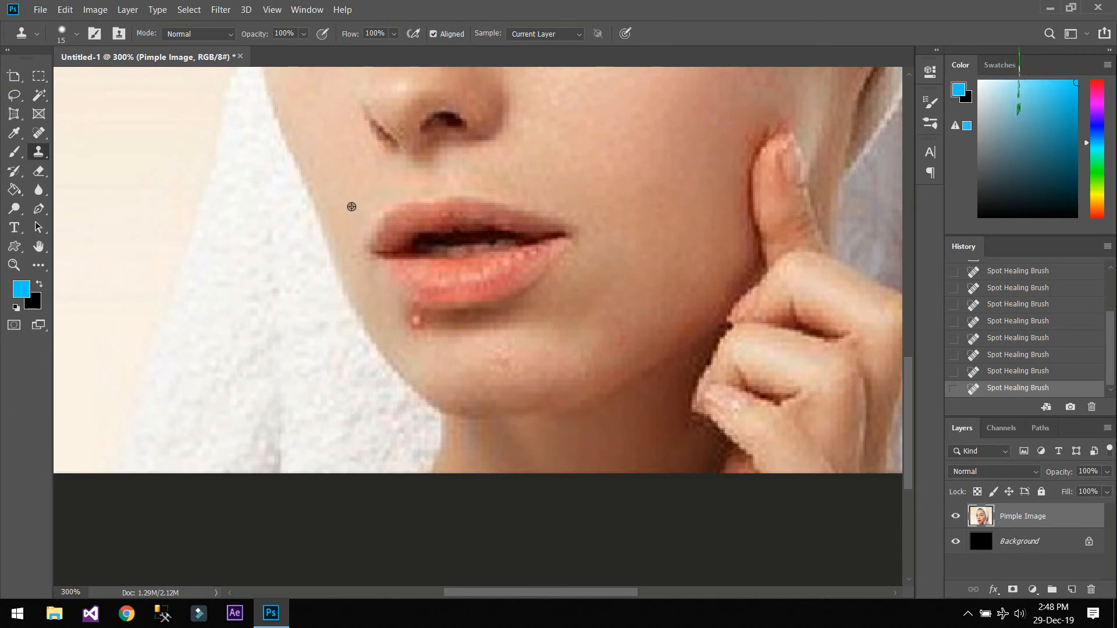
pyautogui.moveTo(650, 166)
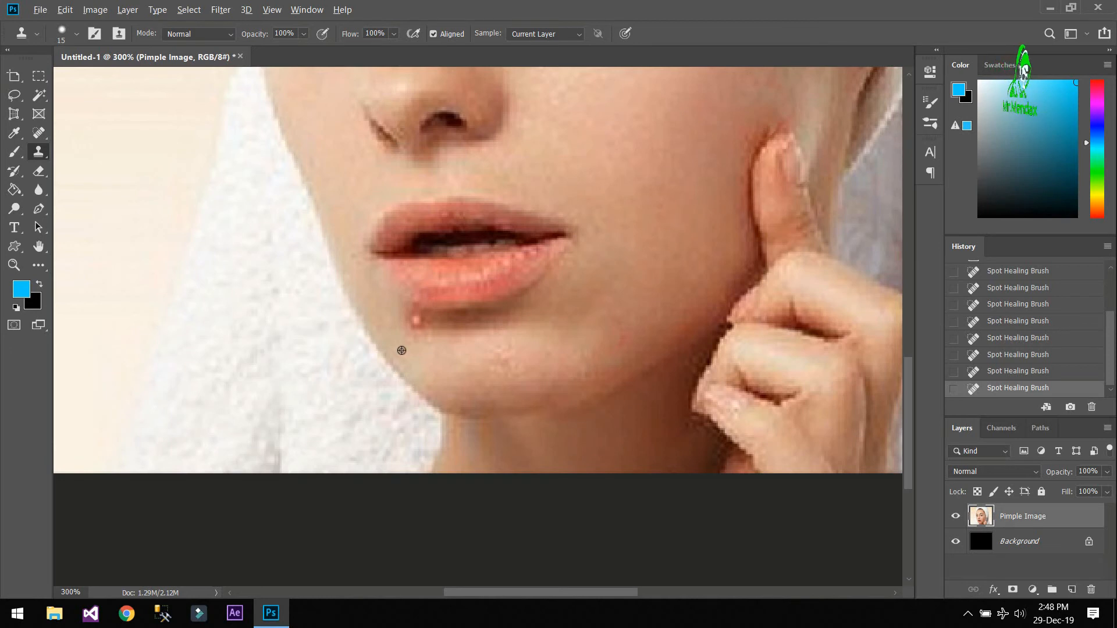
pyautogui.moveTo(439, 321)
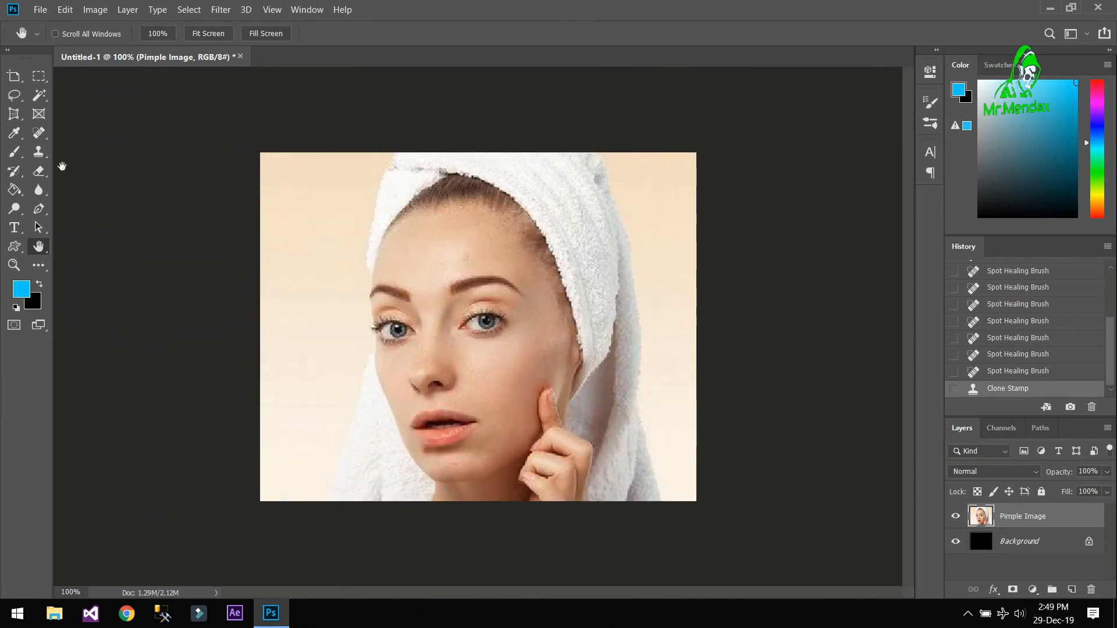
pyautogui.moveTo(38, 152)
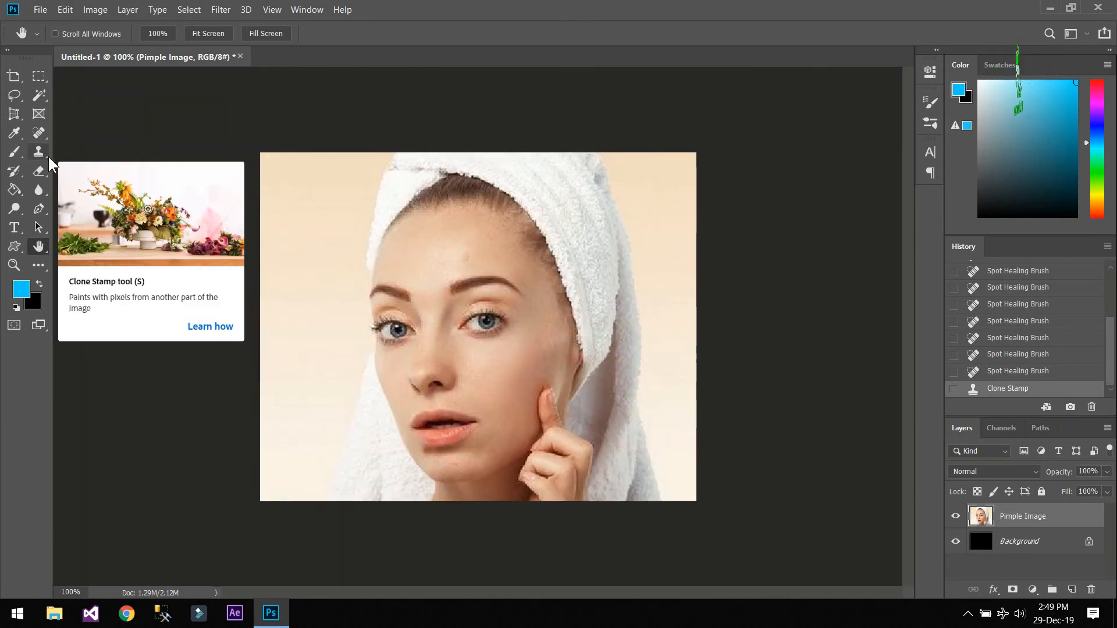
pyautogui.moveTo(40, 133)
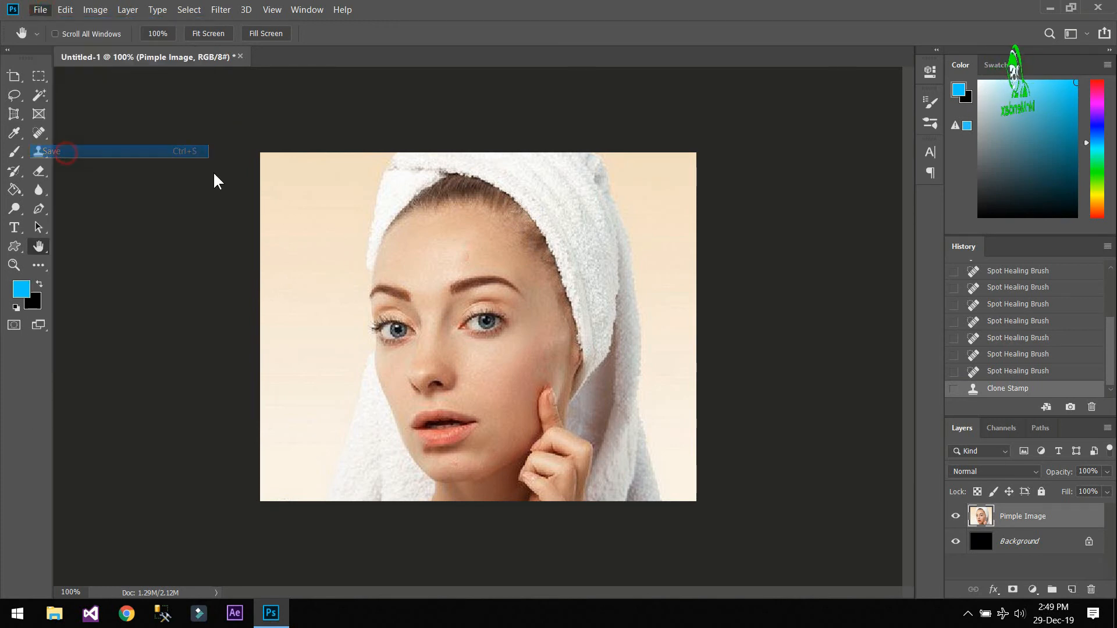
# Bring up the Save As dialog for the retouched portrait
pyautogui.click(52, 151)
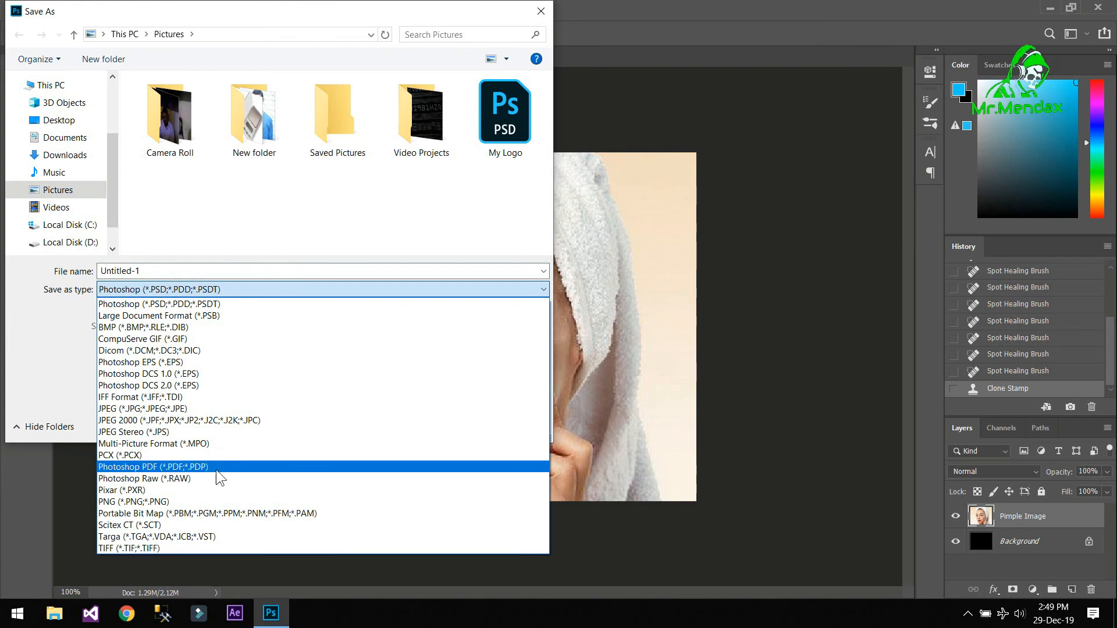
# Save the retouched portrait to the Desktop as a PNG named Intro, accepting the PNG format options
pyautogui.click(132, 502)
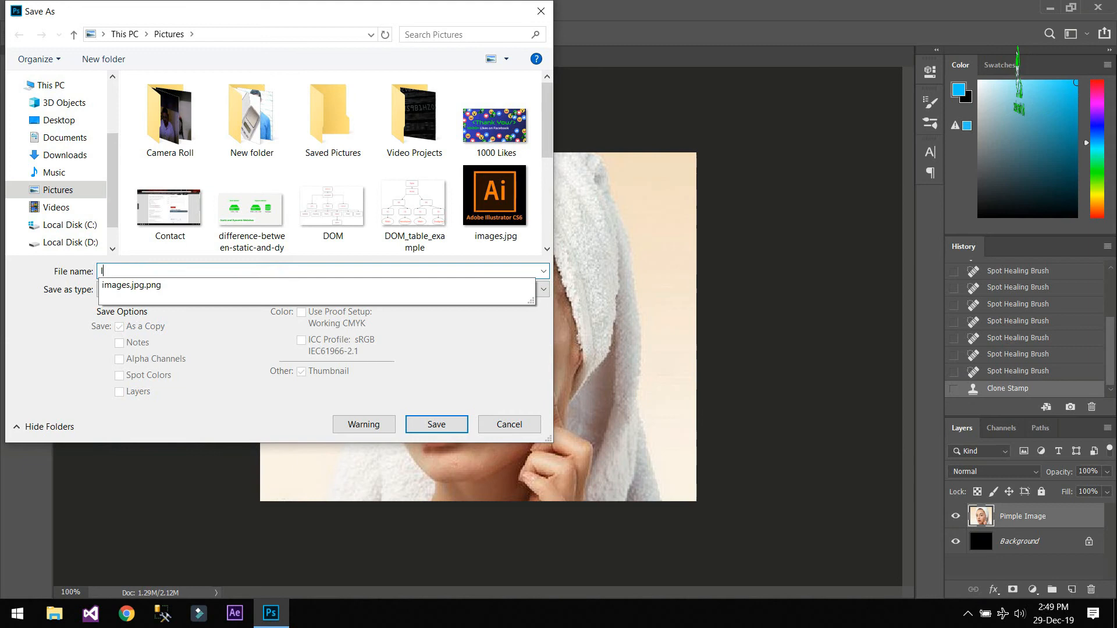
pyautogui.write('Intro')
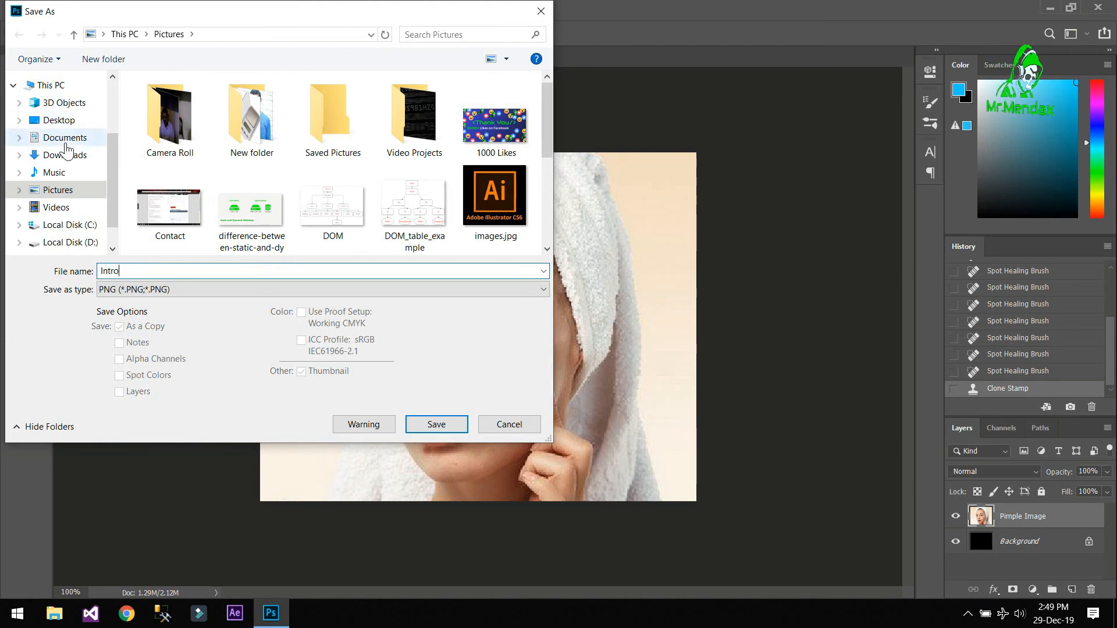
pyautogui.click(58, 120)
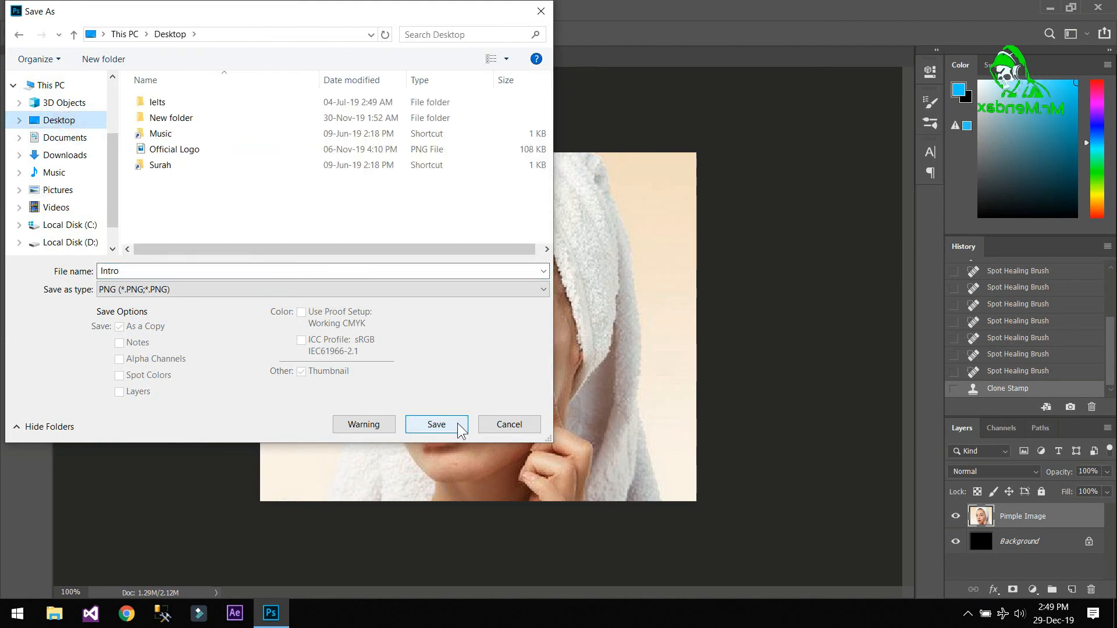
pyautogui.click(436, 423)
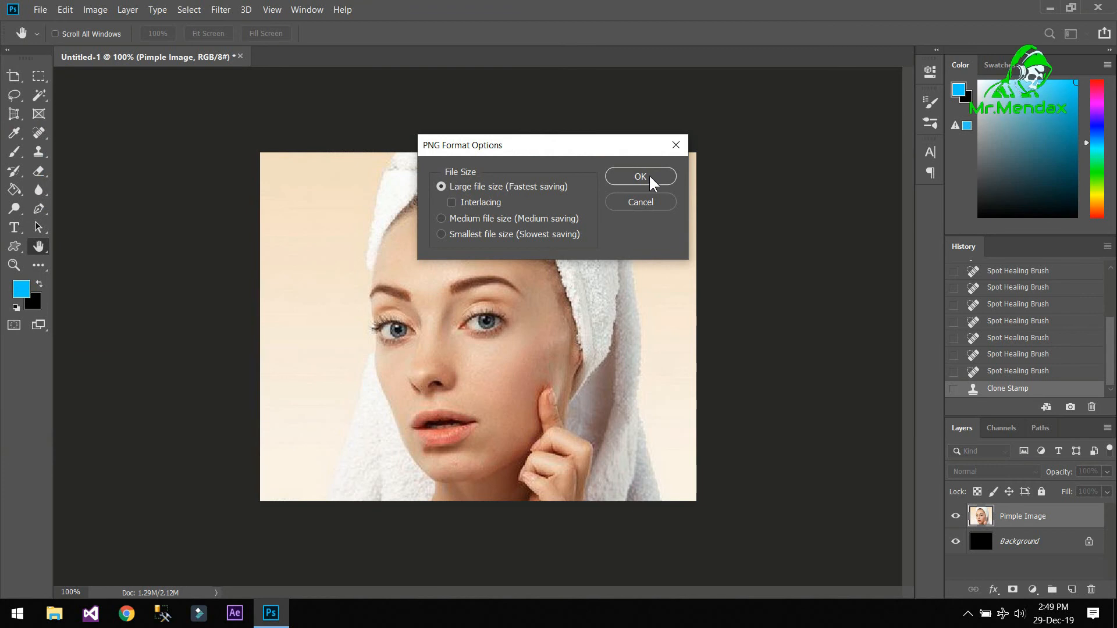
pyautogui.click(639, 177)
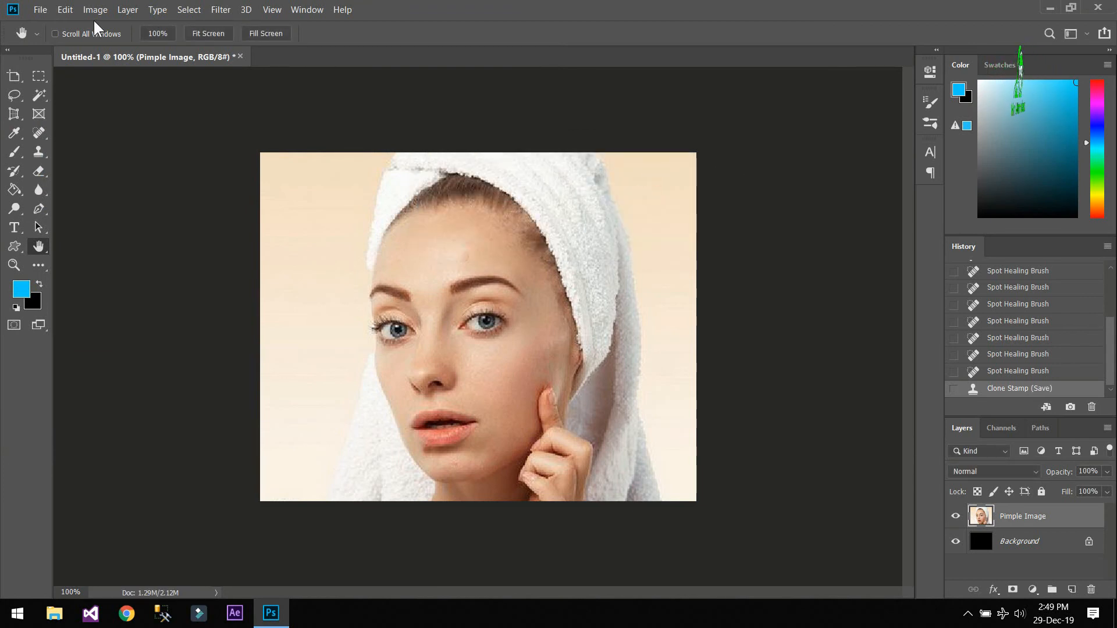
# Locate Intro.png on the Desktop and launch it in the Photos viewer
pyautogui.click(39, 9)
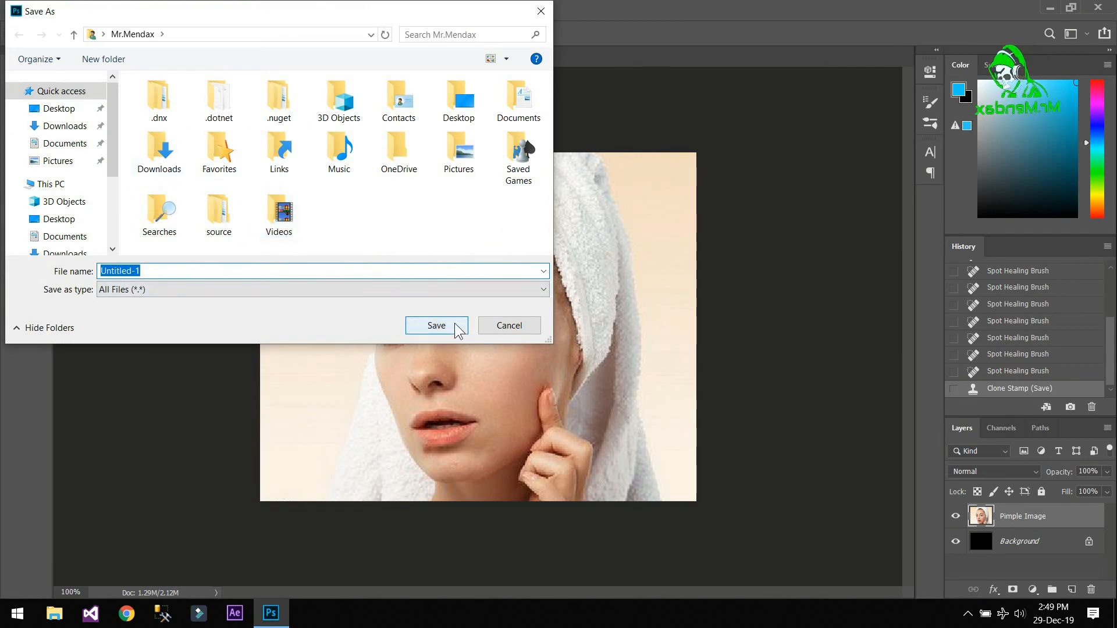
pyautogui.click(58, 109)
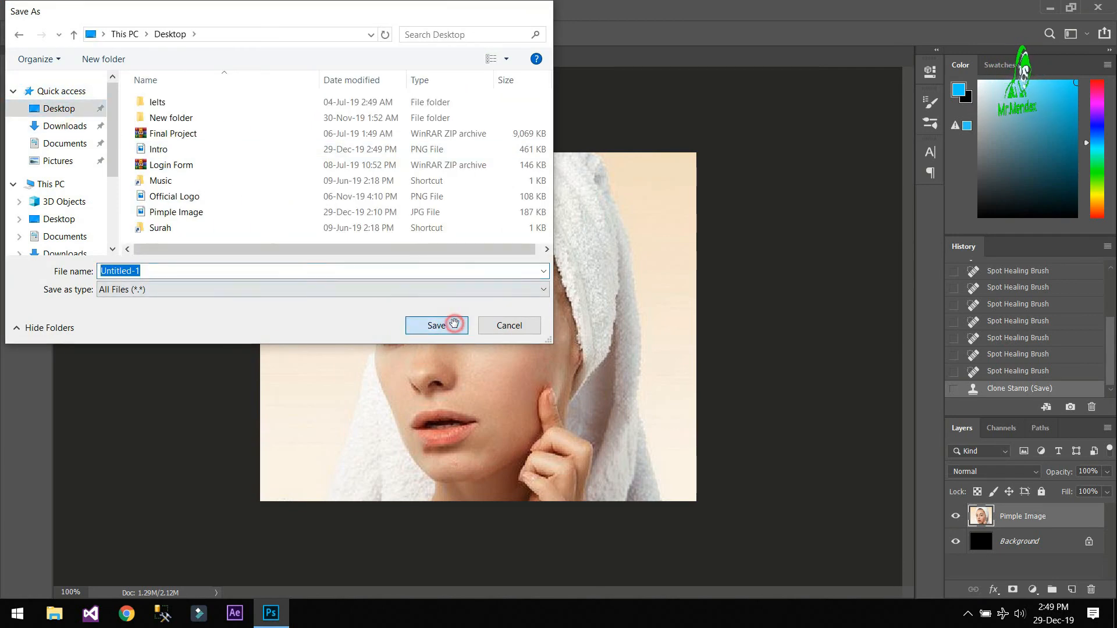
pyautogui.click(436, 325)
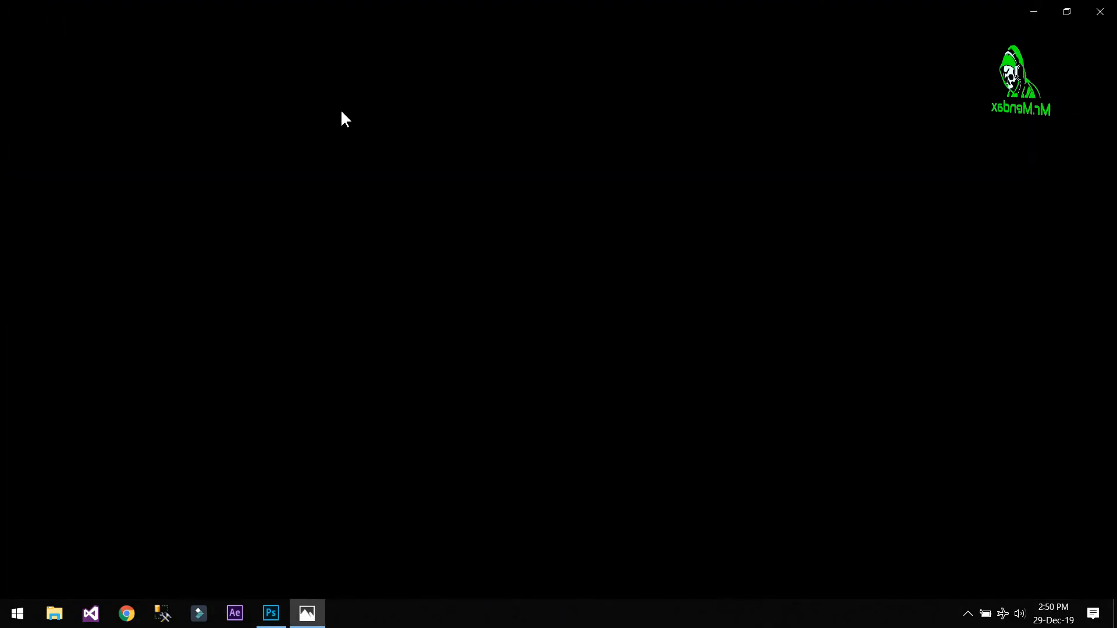
# Flip to the original Pimple Image.jpg for comparison, then return to the blemish-free Intro.png enlarged
pyautogui.click(306, 613)
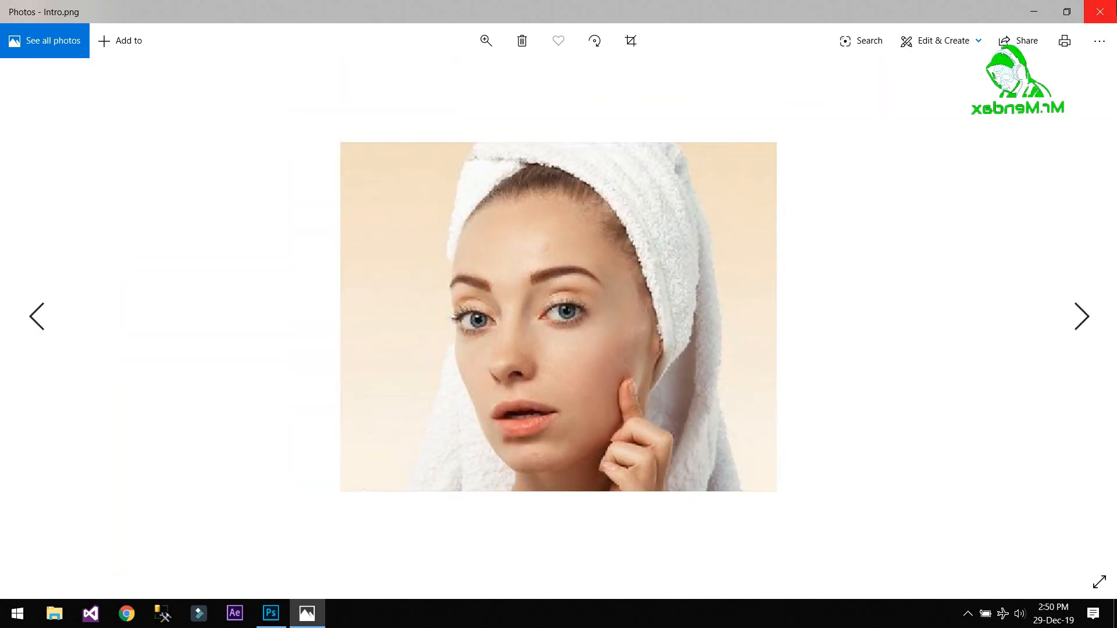
pyautogui.click(1081, 317)
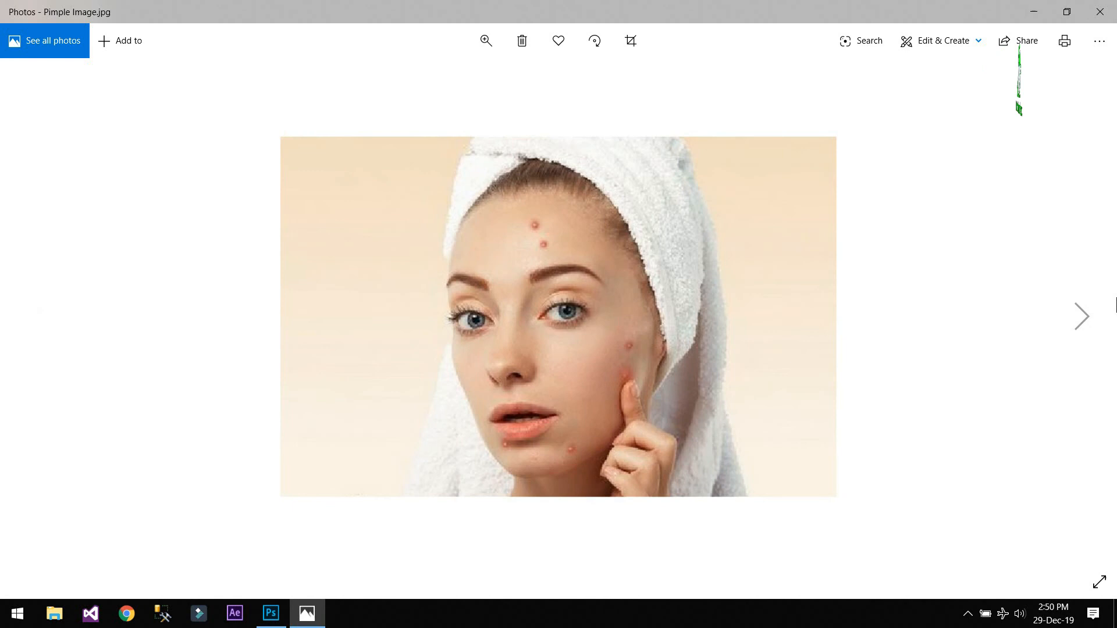
pyautogui.click(1081, 316)
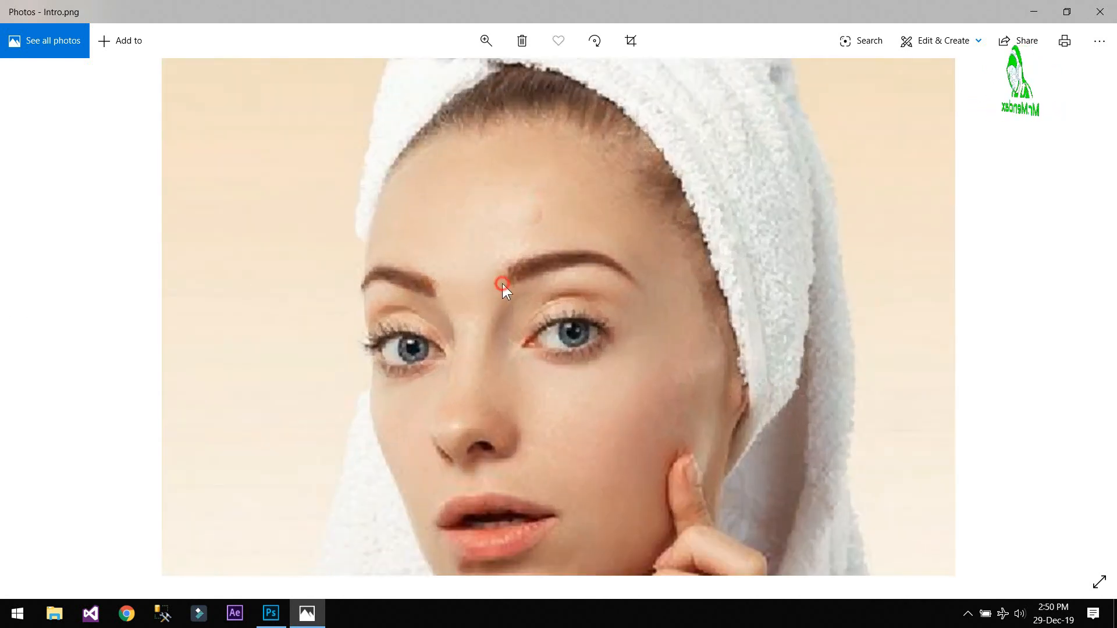